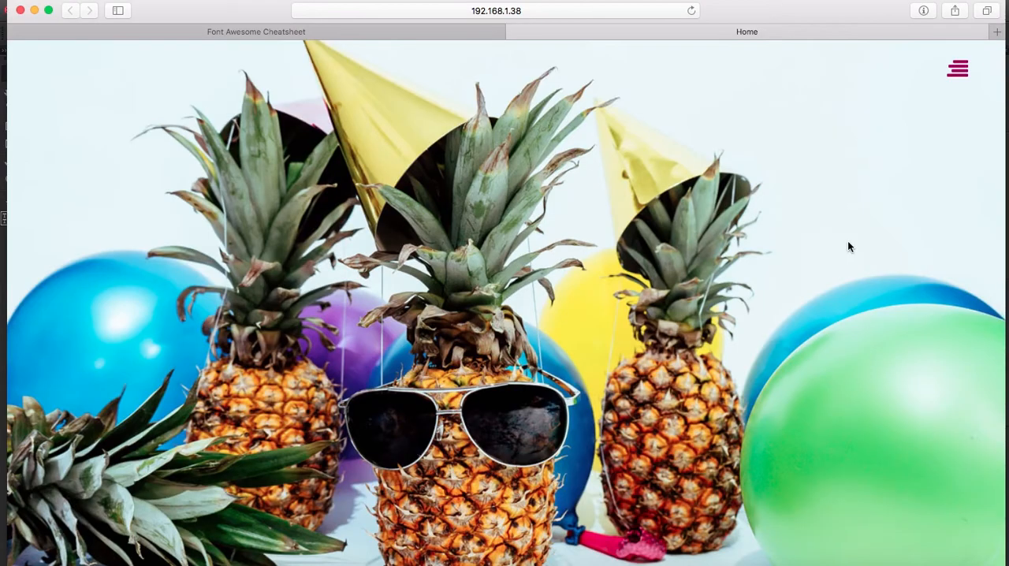
# Open and close the navigation menu.
pyautogui.click(957, 69)
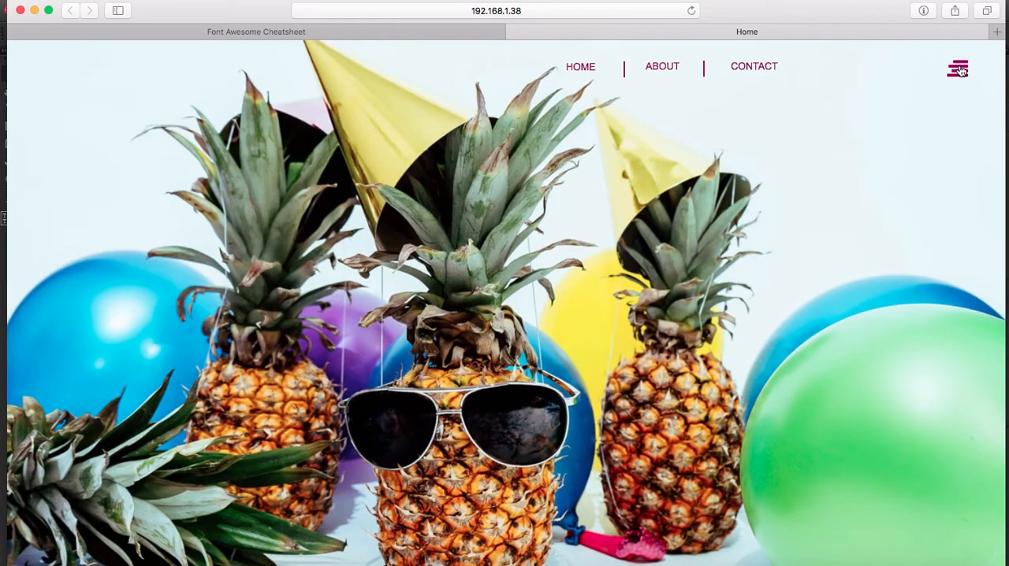
pyautogui.click(958, 69)
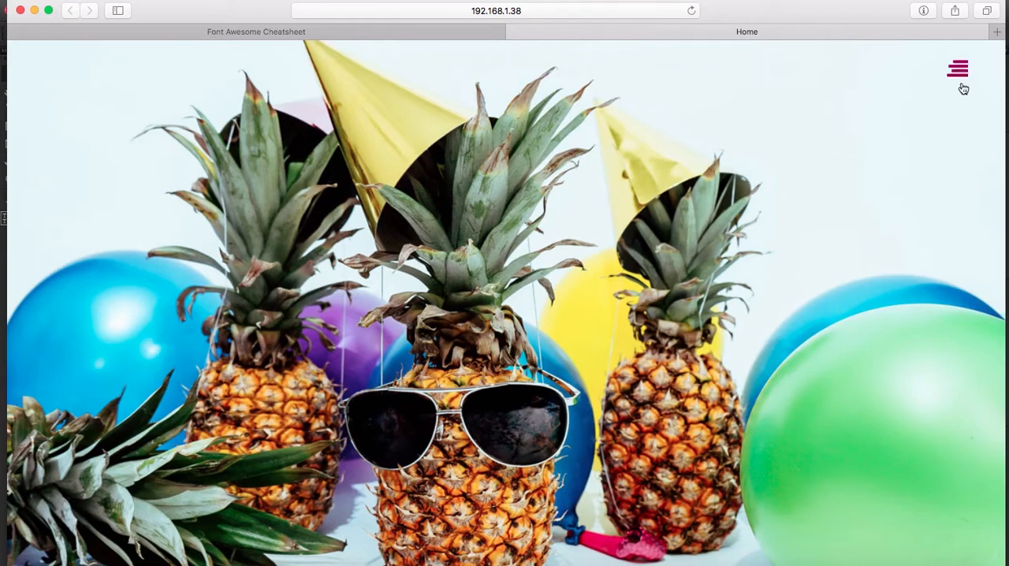
pyautogui.click(958, 69)
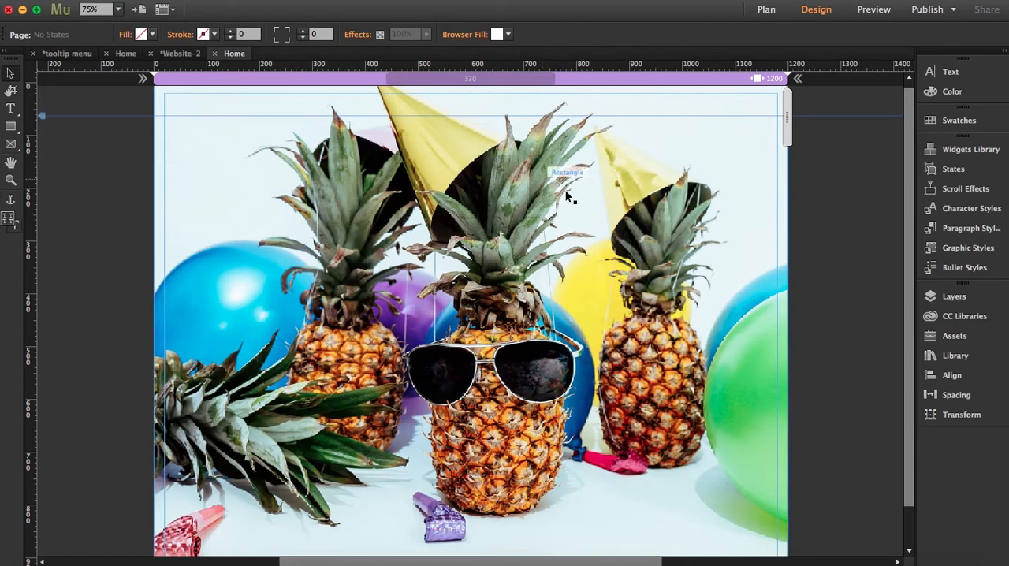
# Drag the Tooltip composition from the Widgets Library onto the page.
pyautogui.click(970, 149)
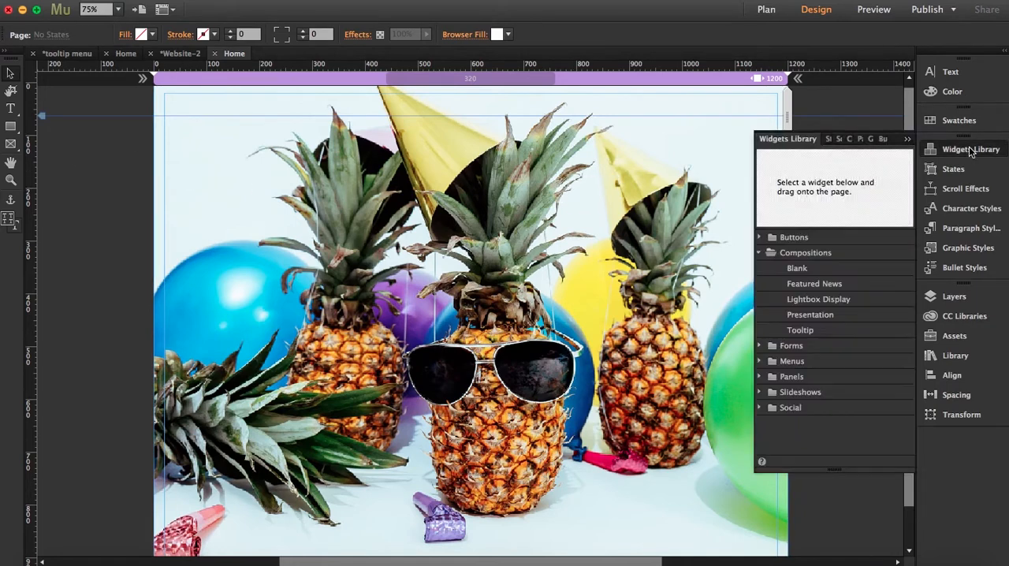
pyautogui.click(800, 329)
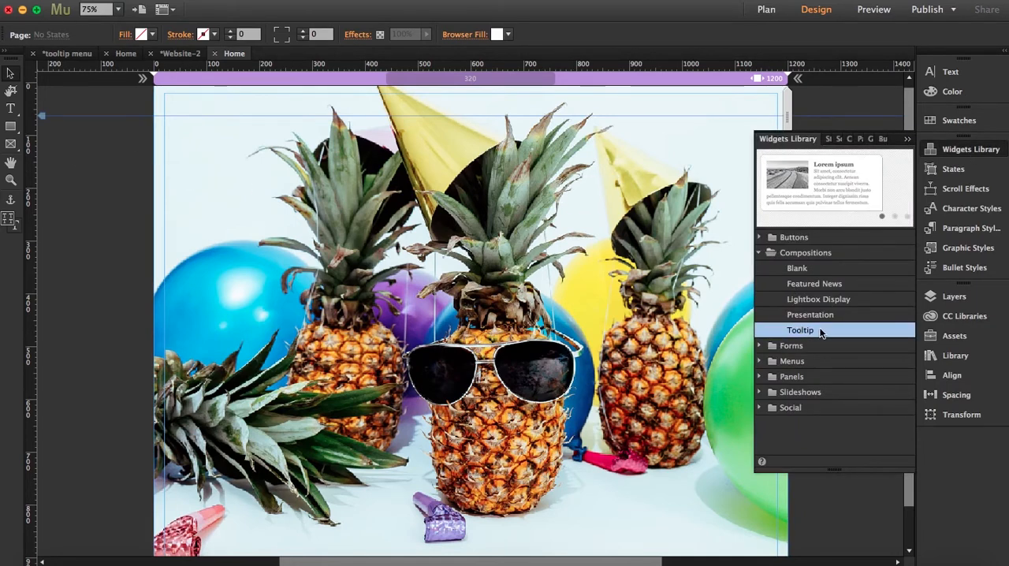
pyautogui.moveTo(799, 330); pyautogui.dragTo(544, 116)
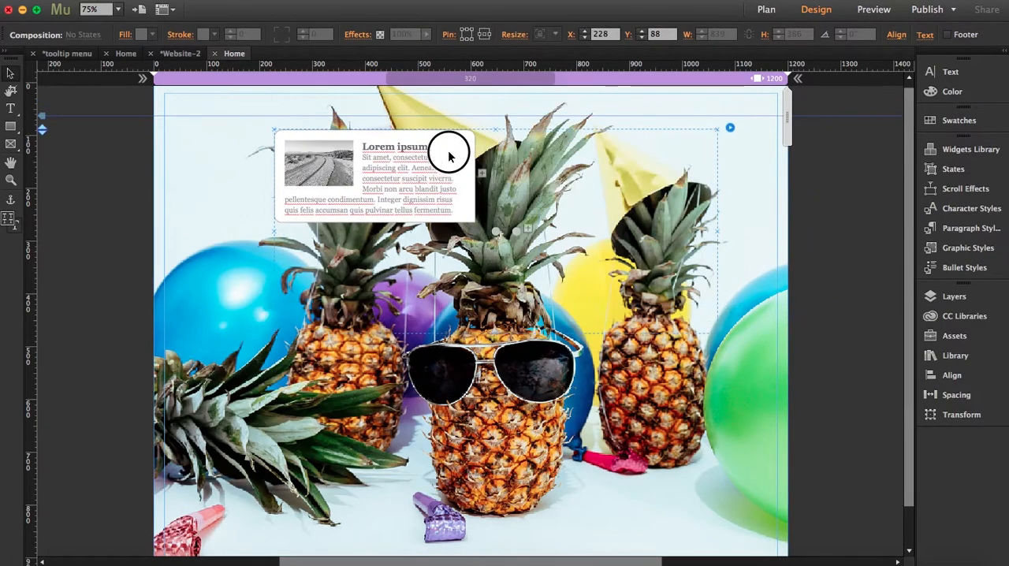
# Move the tooltip up and left, preview its second and third panels, then return to the first.
pyautogui.moveTo(450, 152); pyautogui.dragTo(457, 210)
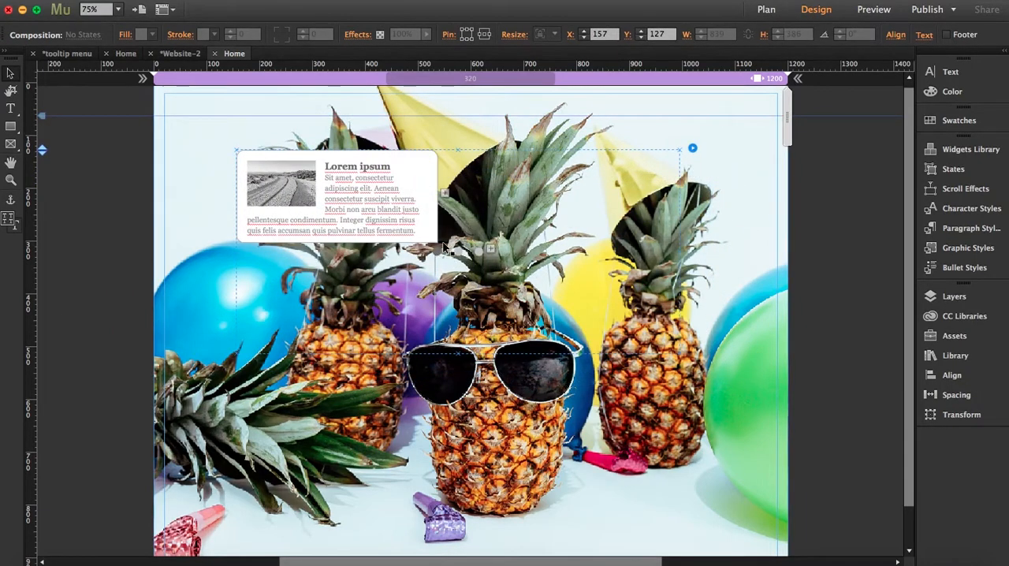
pyautogui.moveTo(449, 254)
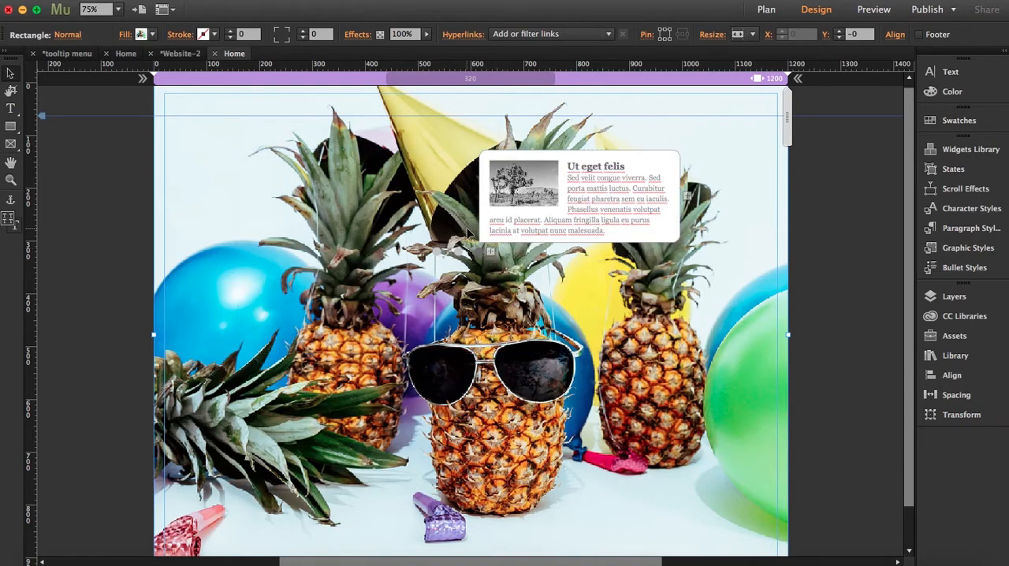
pyautogui.click(461, 252)
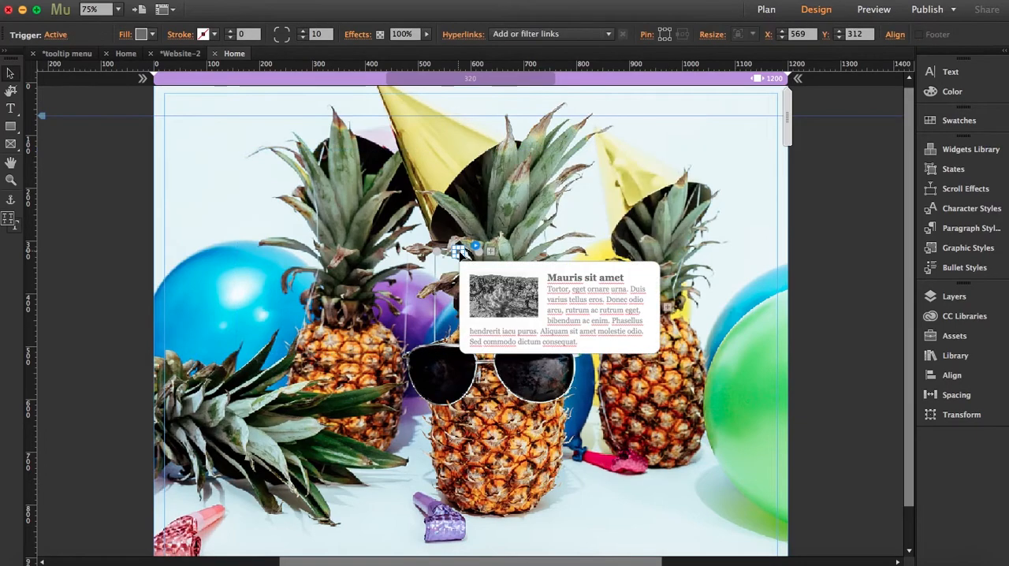
pyautogui.click(501, 244)
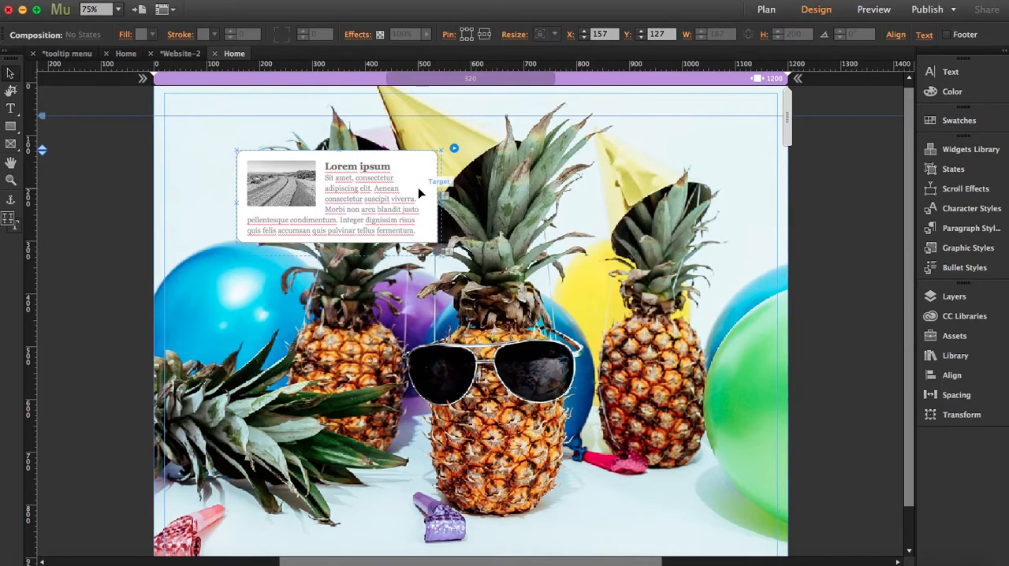
pyautogui.click(284, 181)
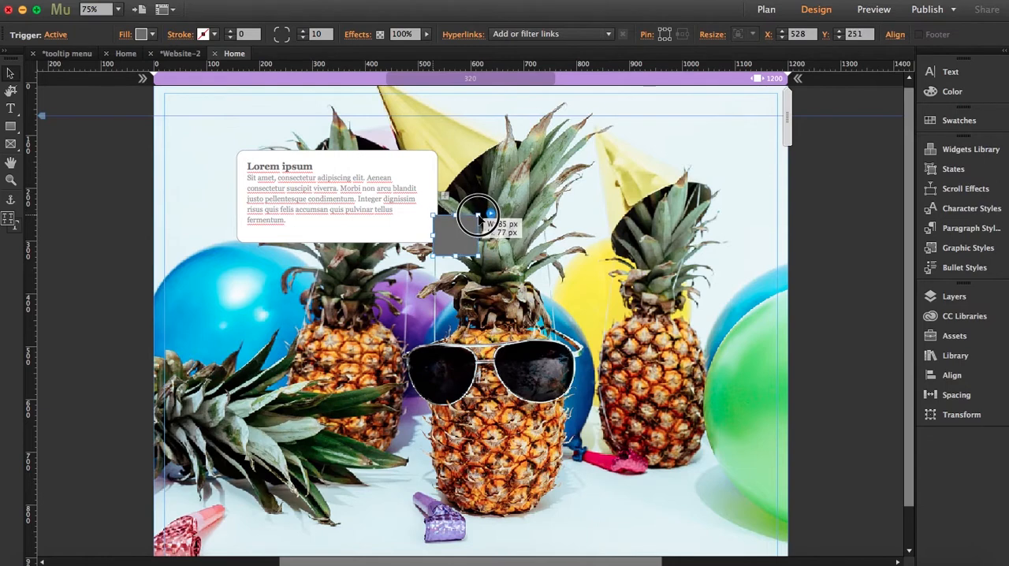
# Shrink the trigger box to about 85 by 77 px and move it to the page's top right.
pyautogui.moveTo(469, 229); pyautogui.dragTo(685, 154)
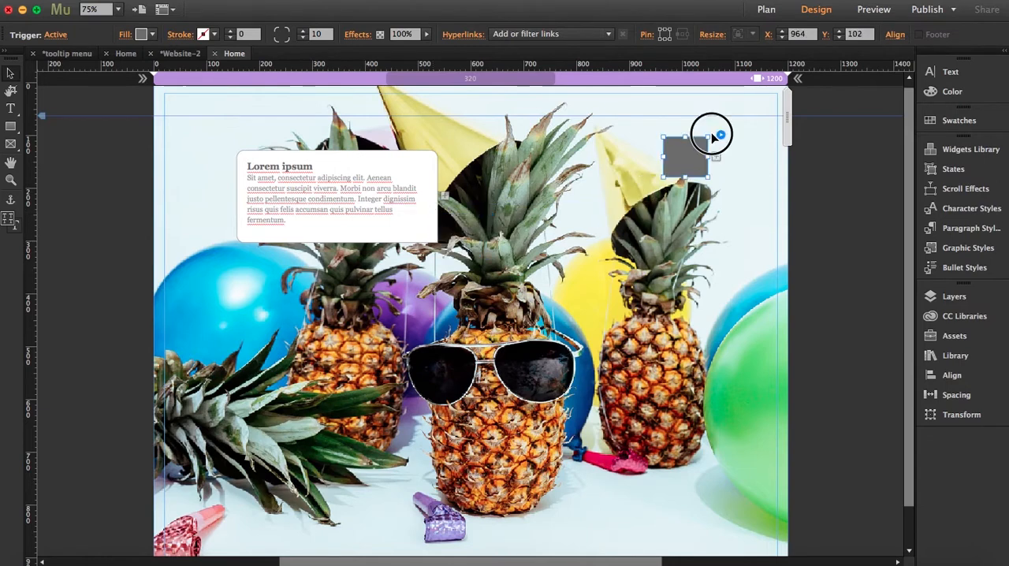
pyautogui.moveTo(685, 156); pyautogui.dragTo(747, 114)
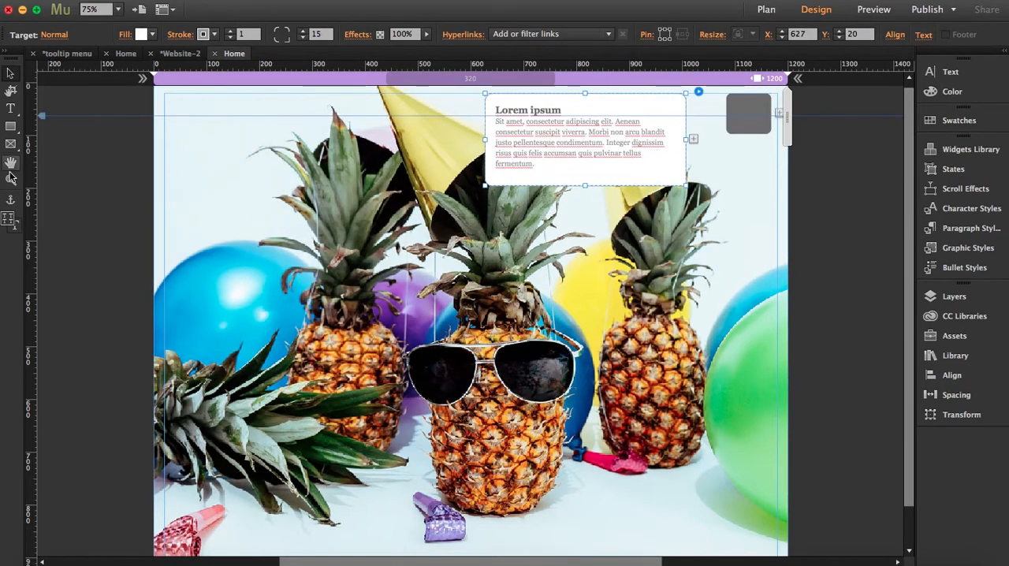
pyautogui.click(502, 257)
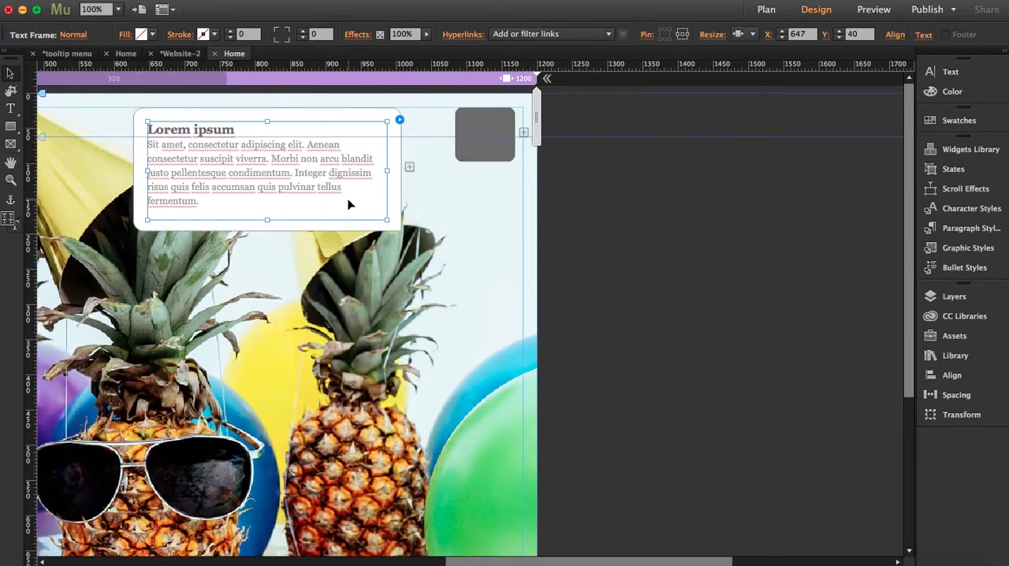
pyautogui.click(485, 134)
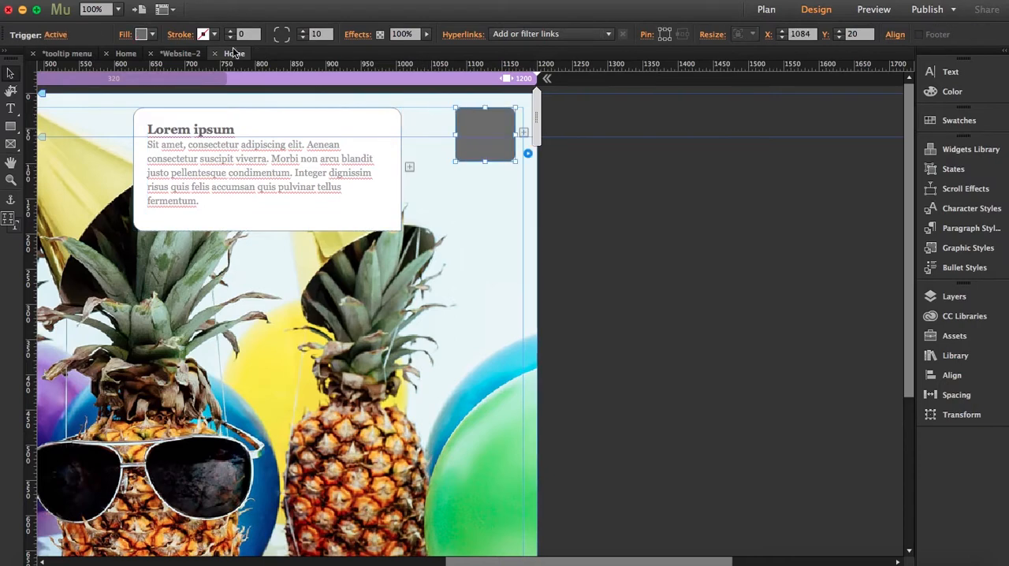
# Set the trigger fill to None for Active, Normal and Rollover states, then shorten the box.
pyautogui.click(142, 34)
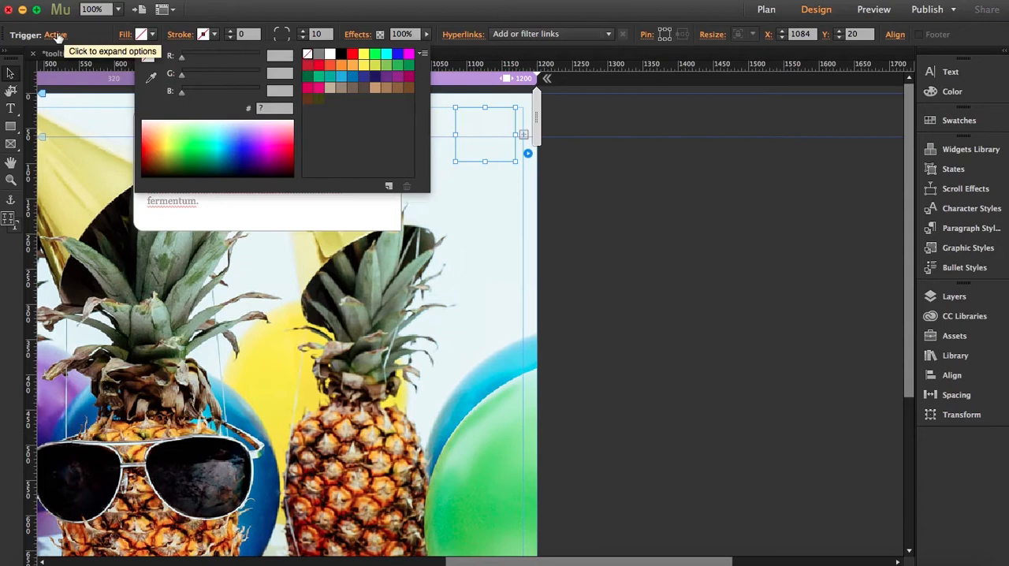
pyautogui.click(55, 34)
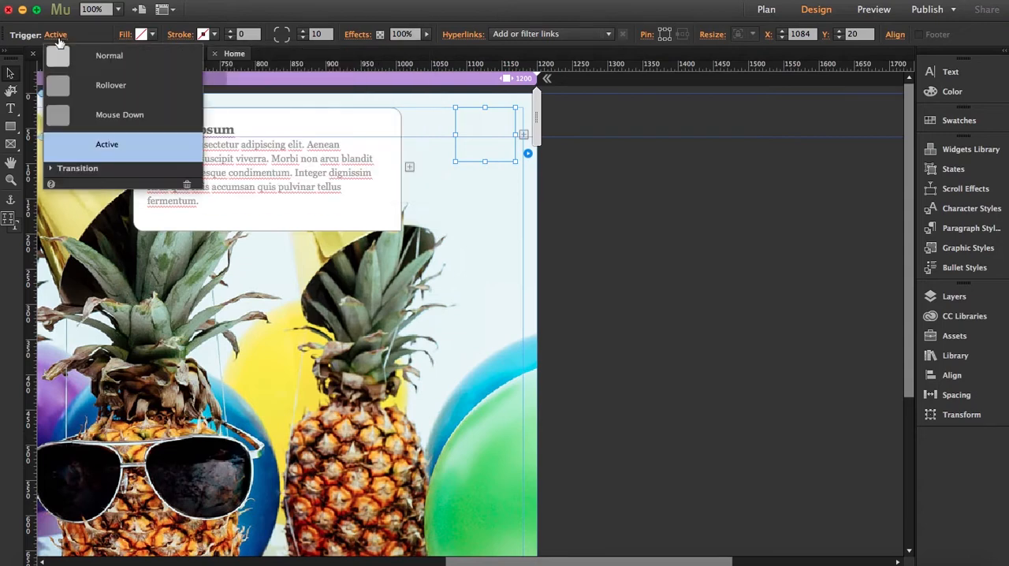
pyautogui.click(109, 55)
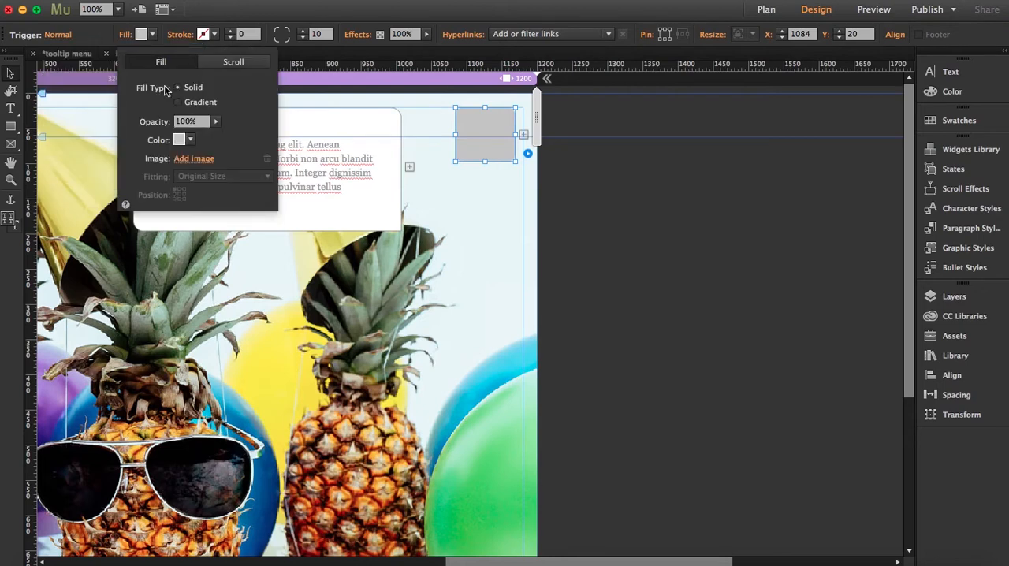
pyautogui.click(58, 34)
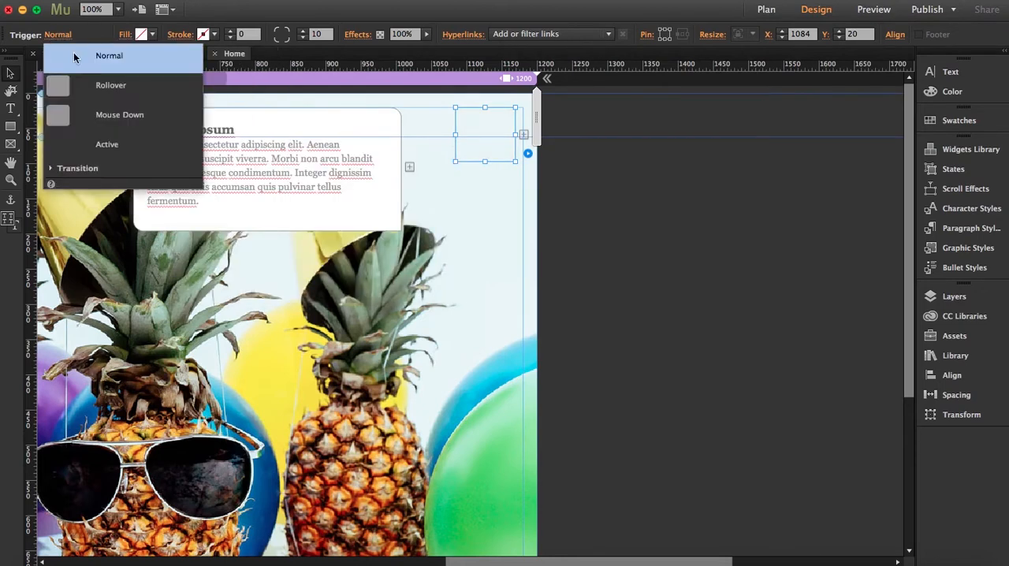
pyautogui.click(110, 84)
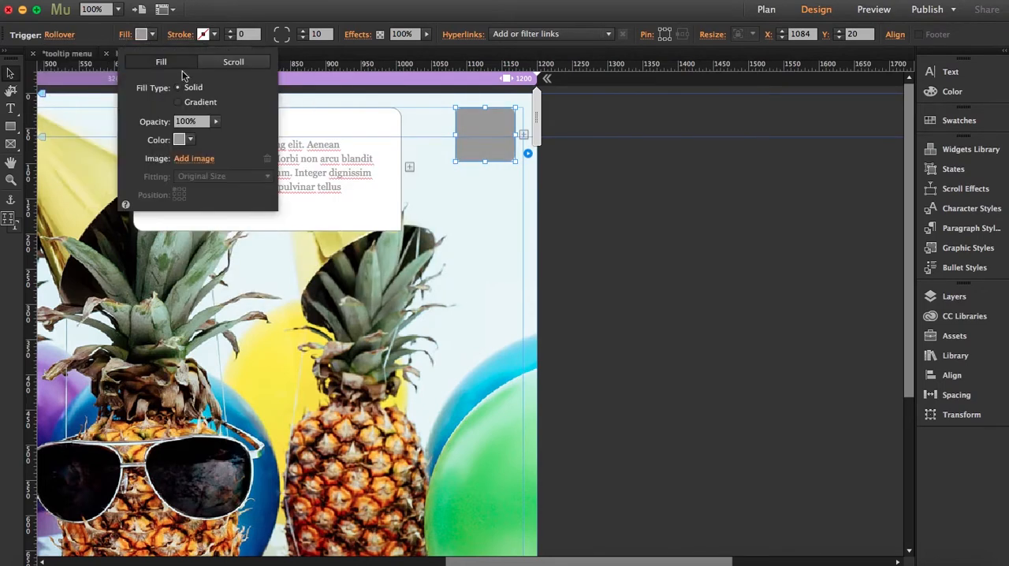
pyautogui.click(59, 34)
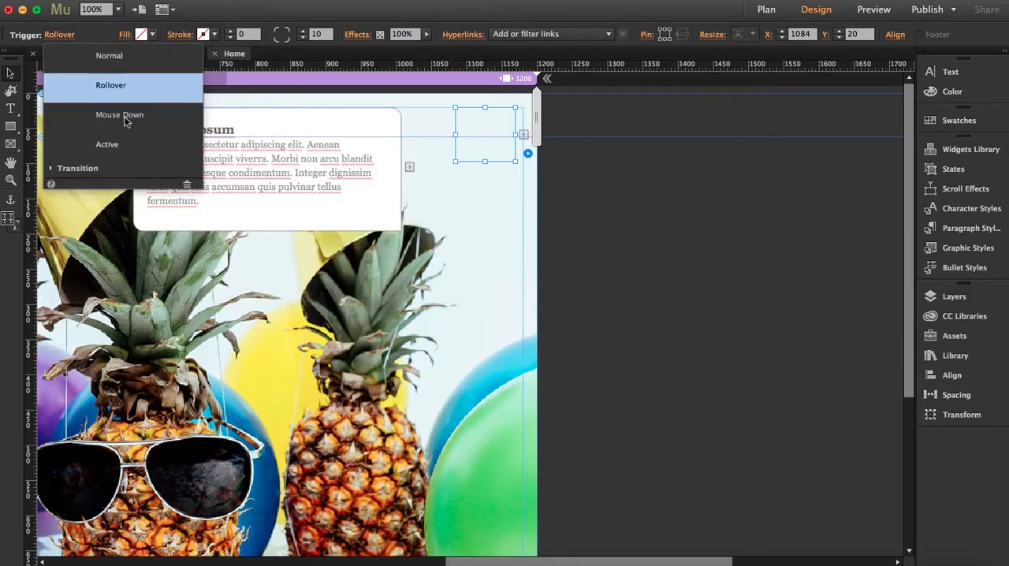
pyautogui.click(110, 85)
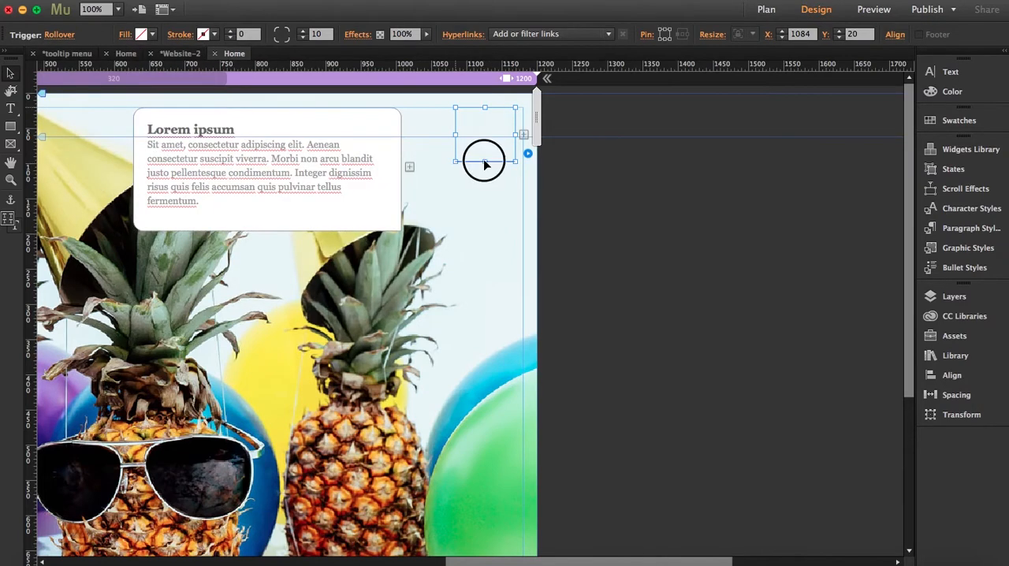
pyautogui.moveTo(484, 162); pyautogui.dragTo(491, 130)
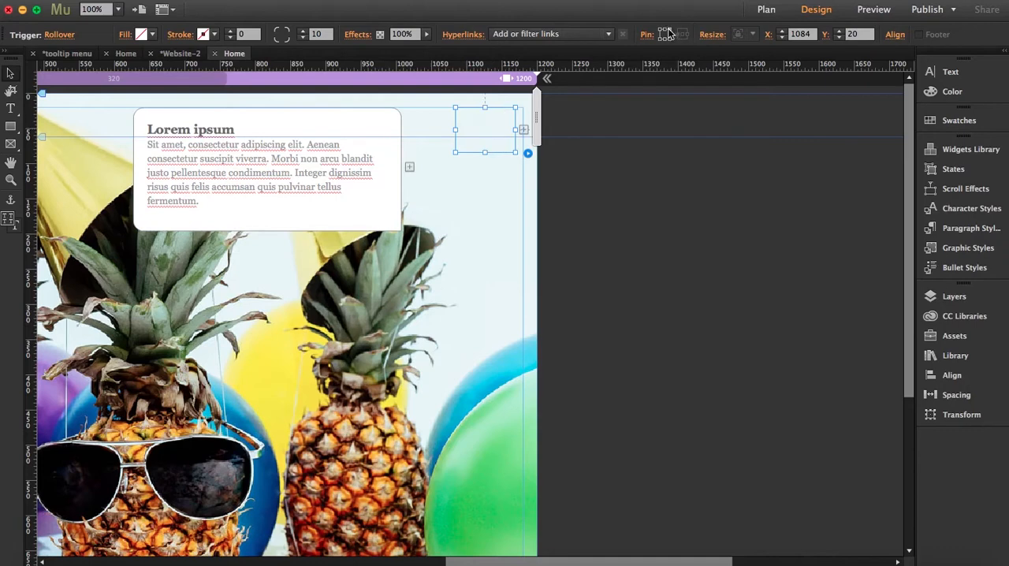
pyautogui.moveTo(408, 191)
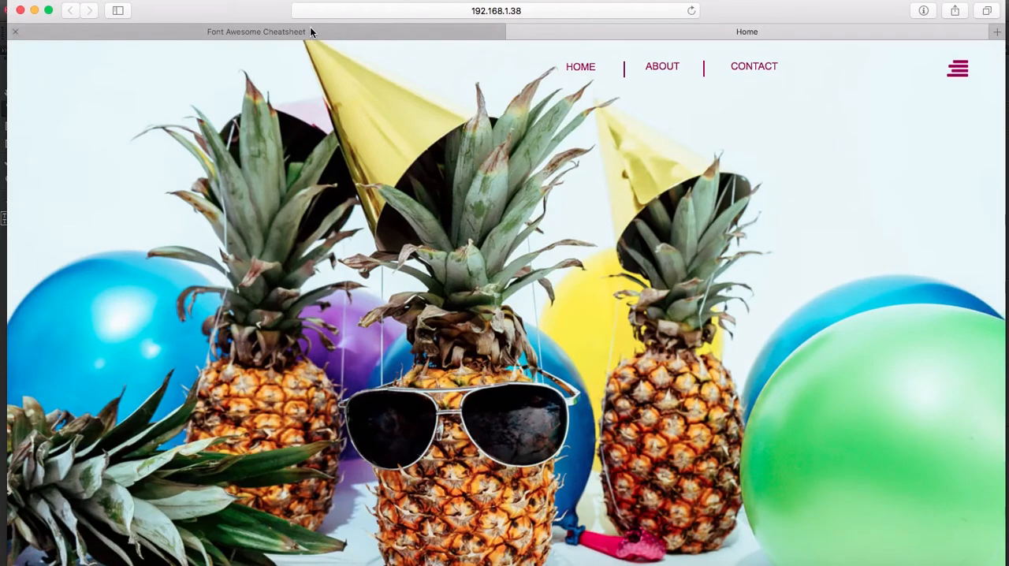
# Switch to Safari's Font Awesome cheatsheet and scroll through it to find fa-bars.
pyautogui.click(255, 31)
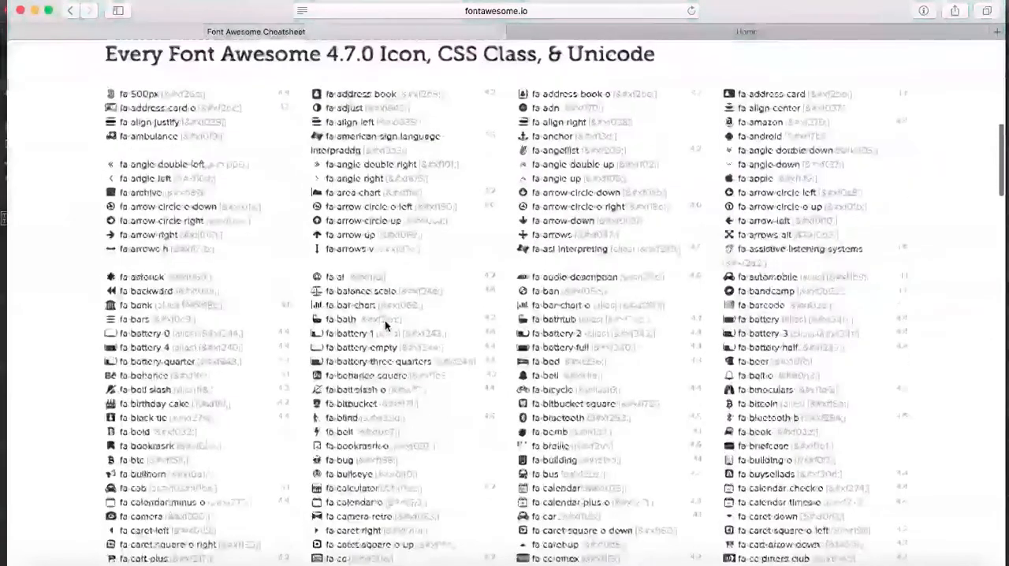
pyautogui.scroll(-3)
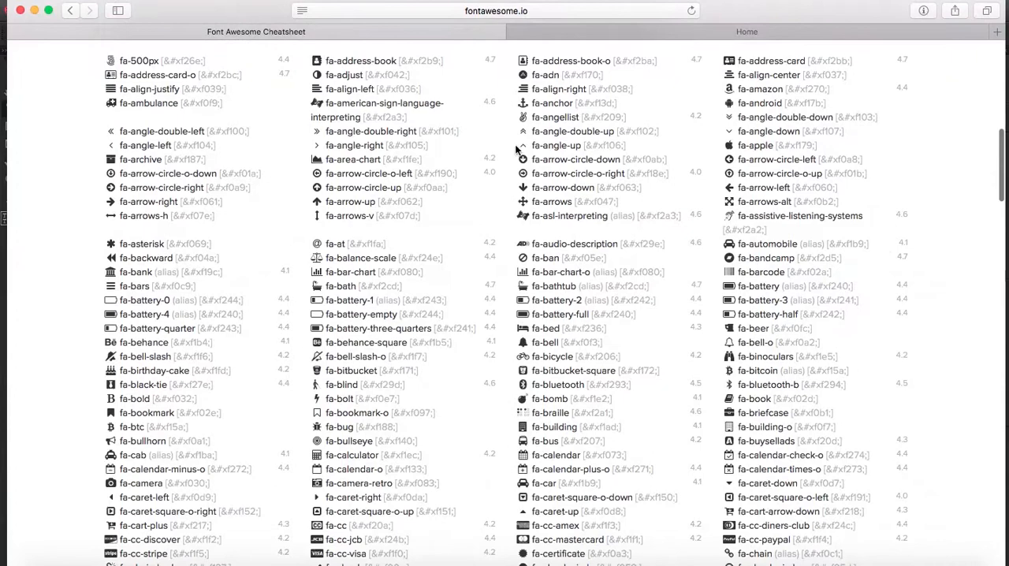
pyautogui.moveTo(517, 93)
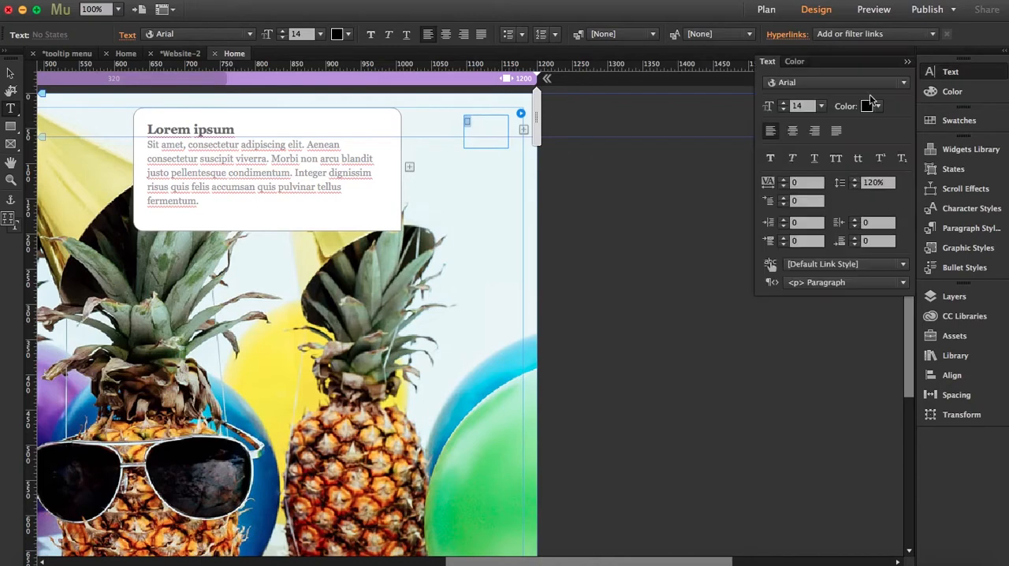
# Colour the FontAwesome bars icon magenta, size it up to 36 pt, and right-align it.
pyautogui.click(867, 106)
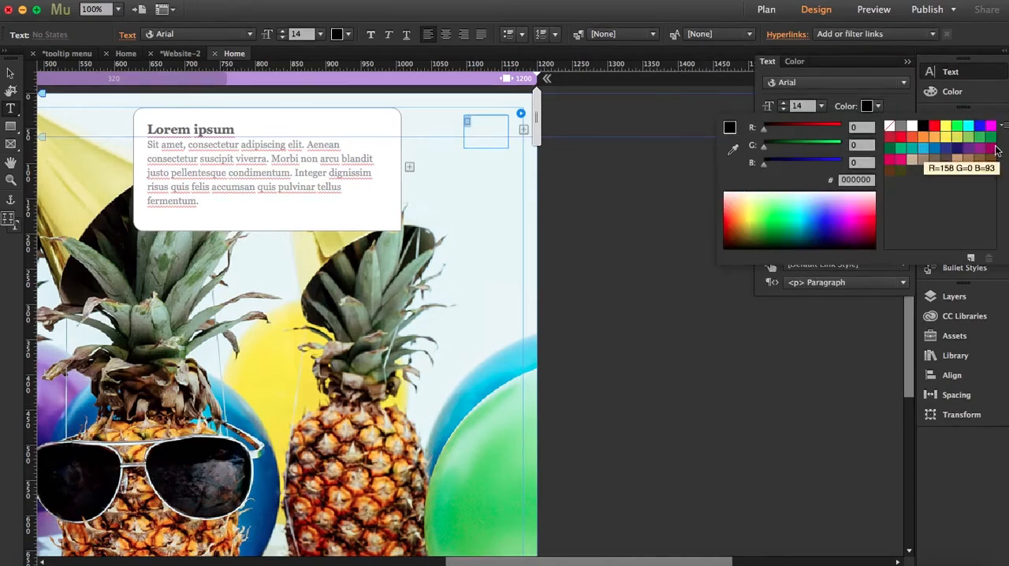
pyautogui.click(991, 148)
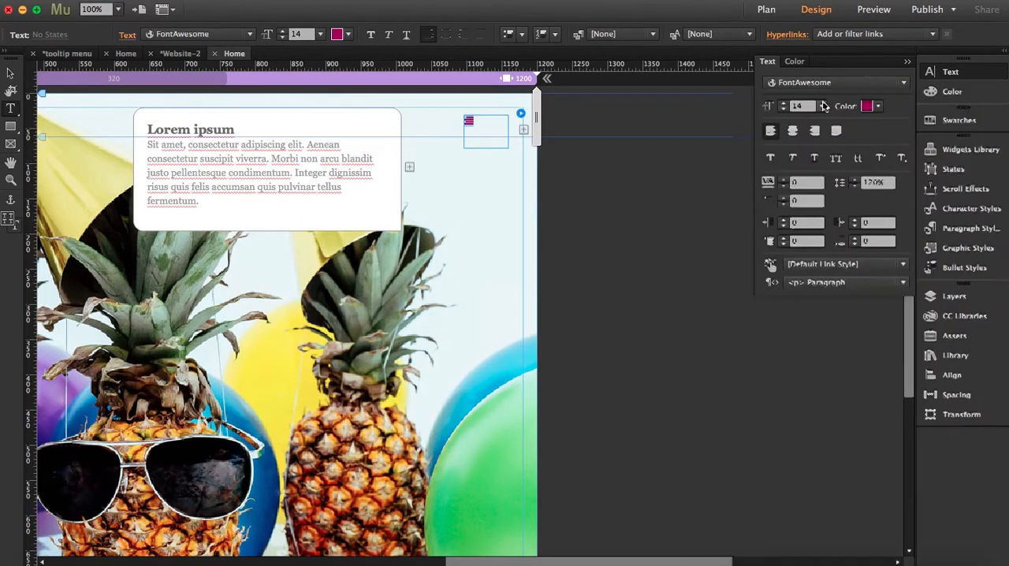
pyautogui.click(821, 106)
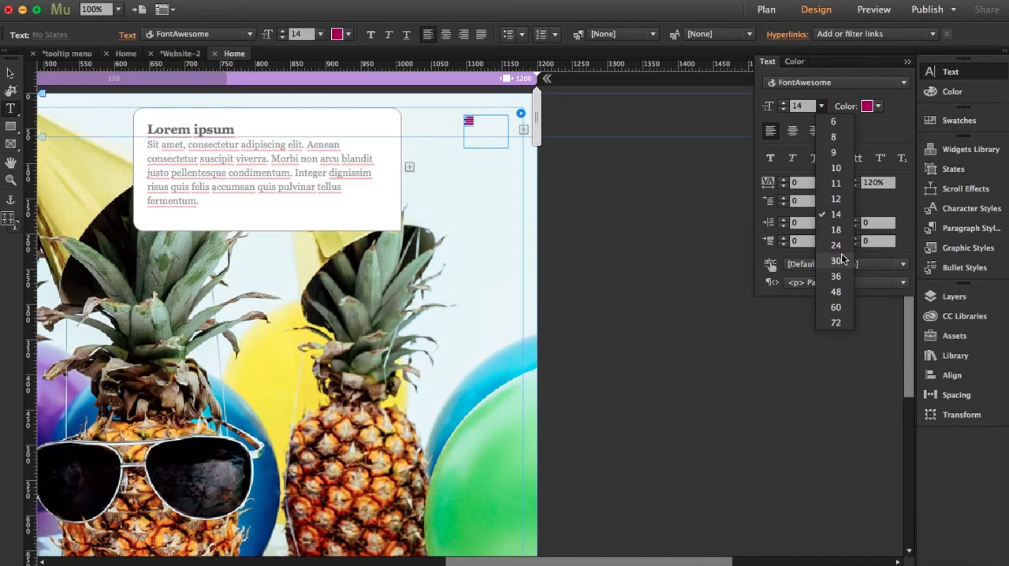
pyautogui.click(836, 245)
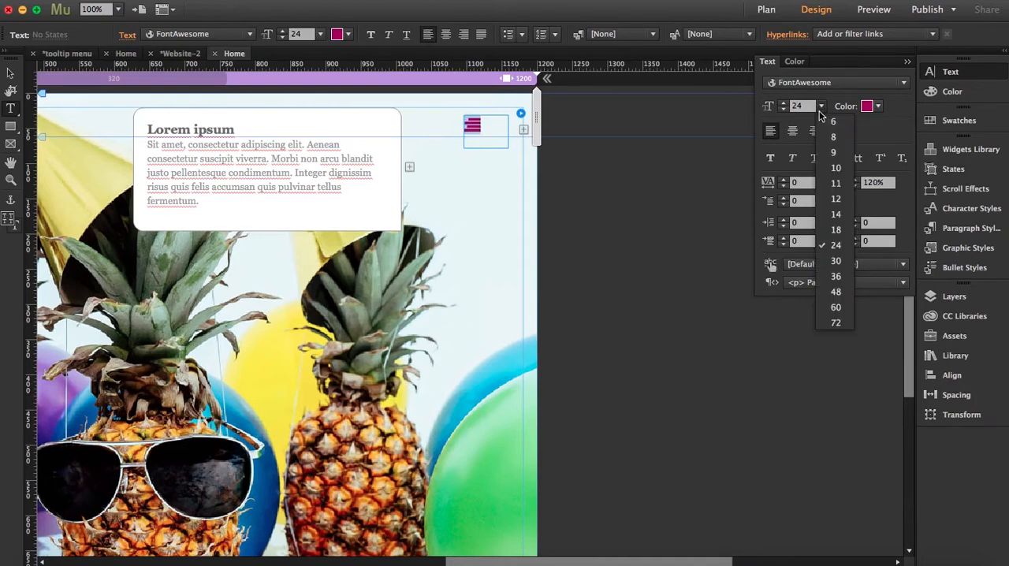
pyautogui.click(835, 261)
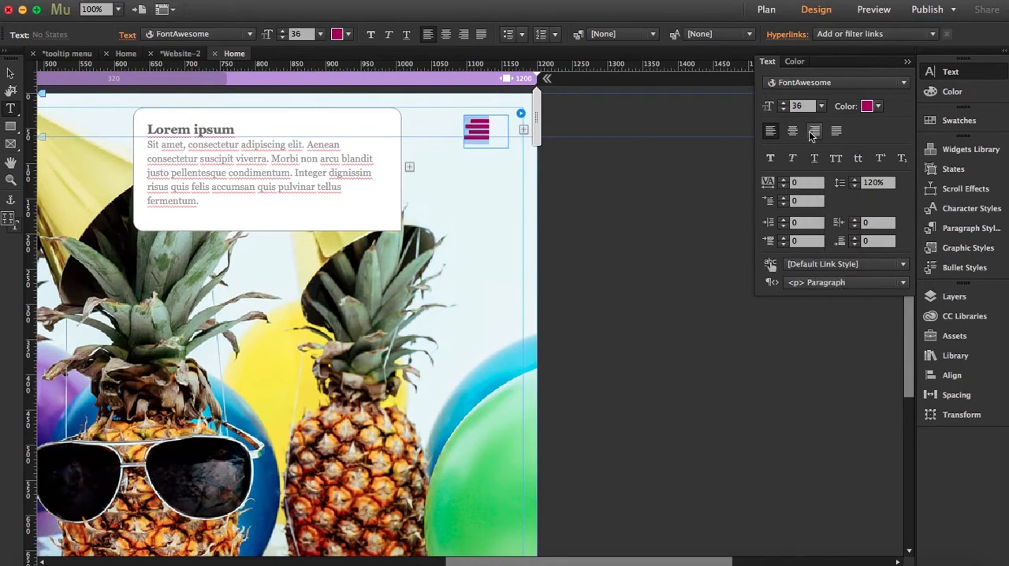
pyautogui.click(814, 130)
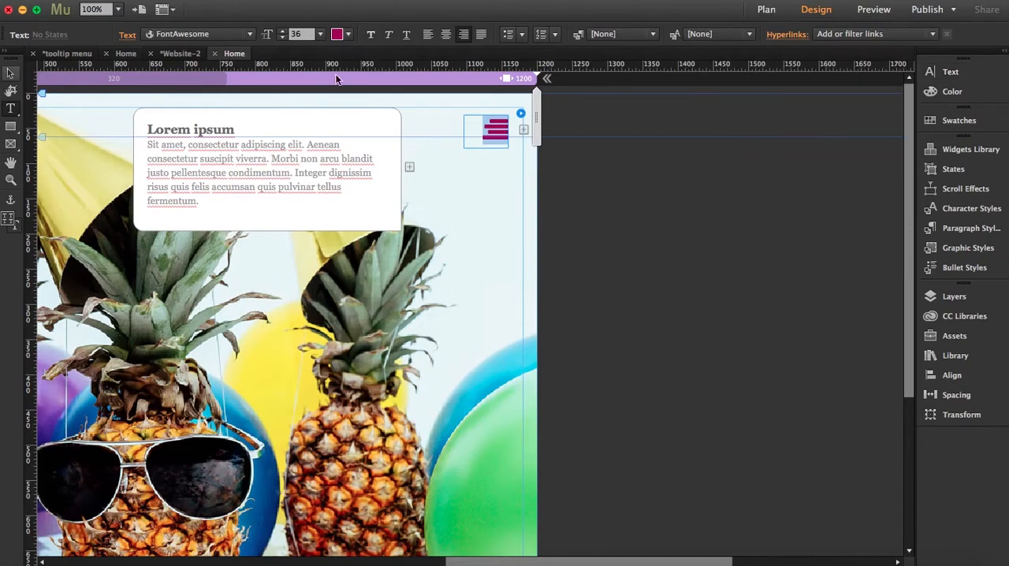
# Select the white tooltip panel and set its fill to None.
pyautogui.click(497, 130)
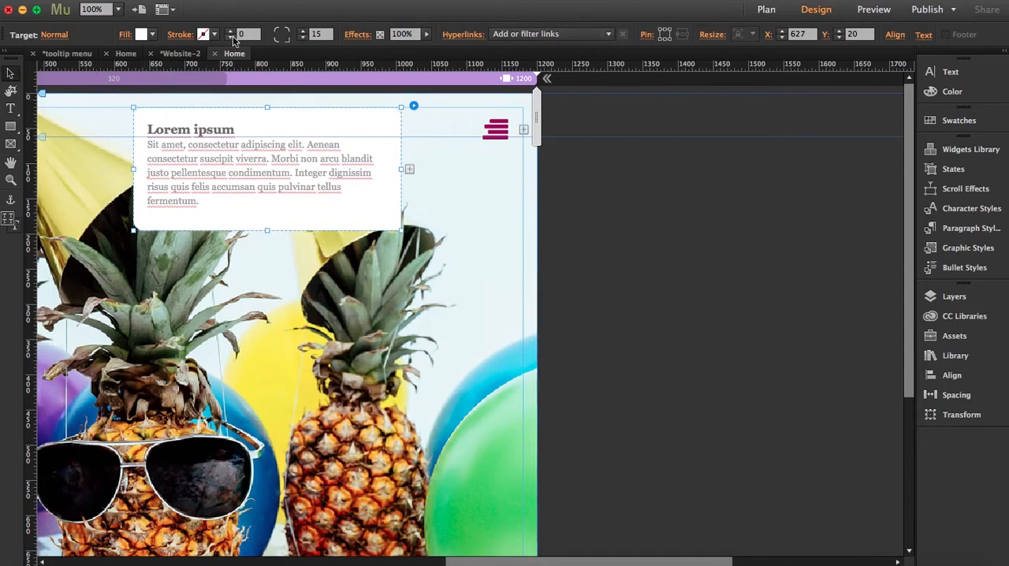
pyautogui.click(153, 34)
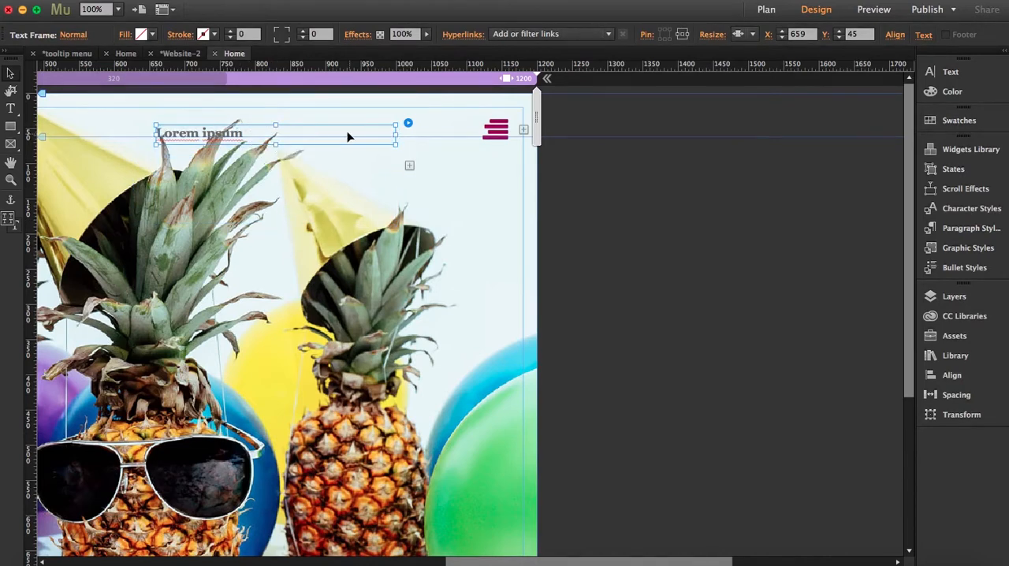
# Move the heading to the photo's top left, retype it as HOME, and colour it magenta.
pyautogui.moveTo(394, 136); pyautogui.dragTo(252, 135)
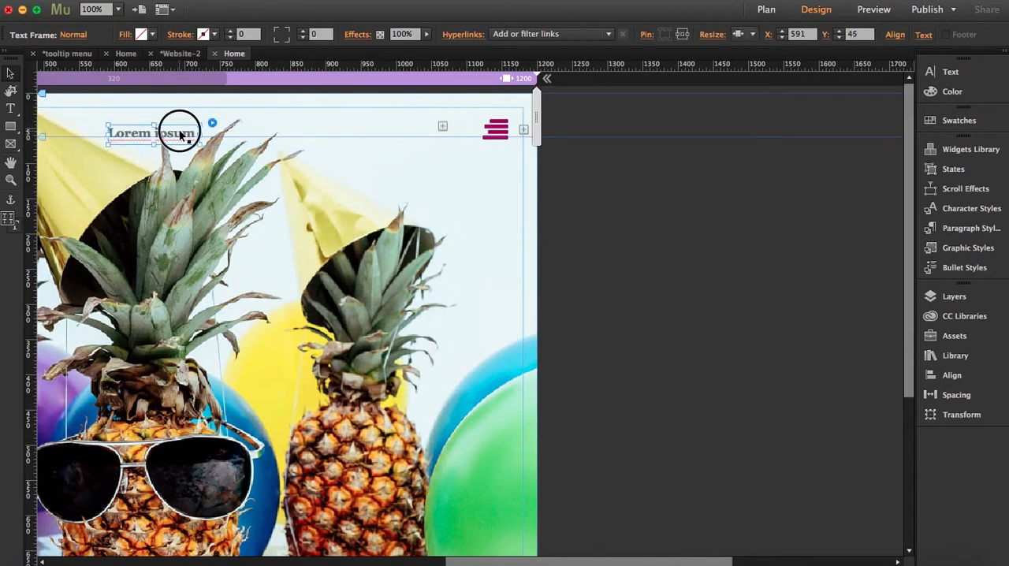
pyautogui.moveTo(181, 132); pyautogui.dragTo(146, 124)
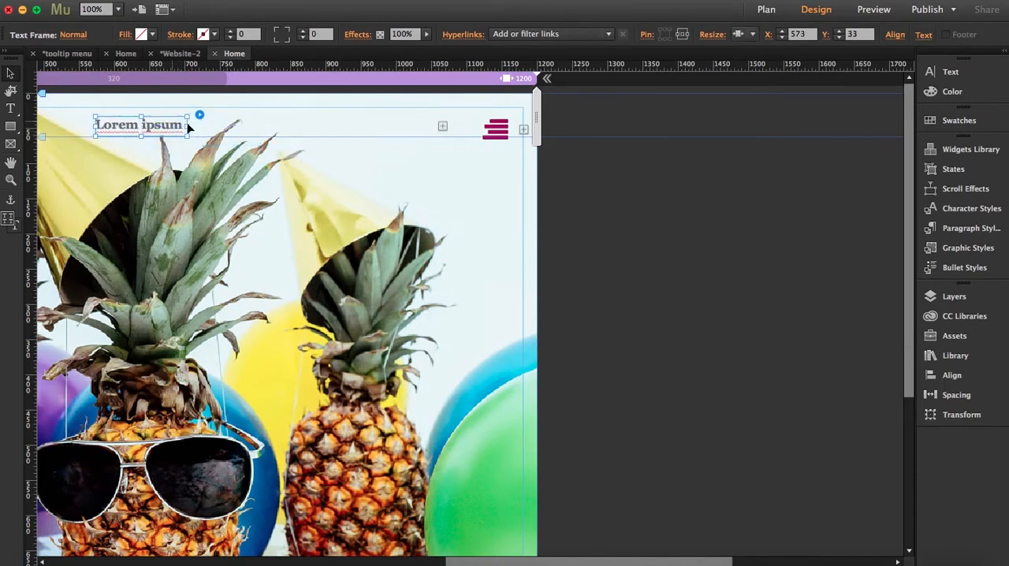
pyautogui.doubleClick(139, 125)
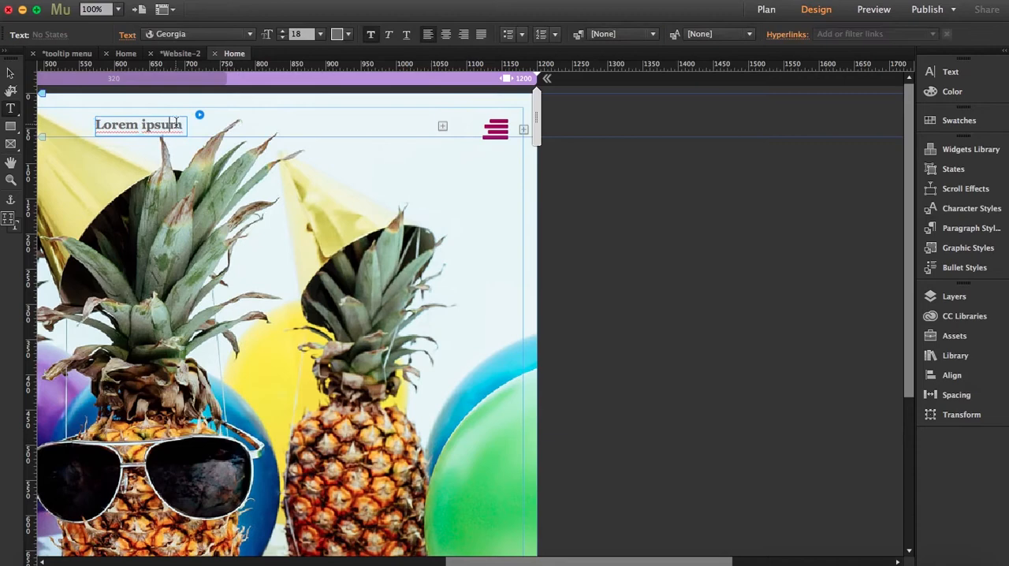
pyautogui.write('HO')
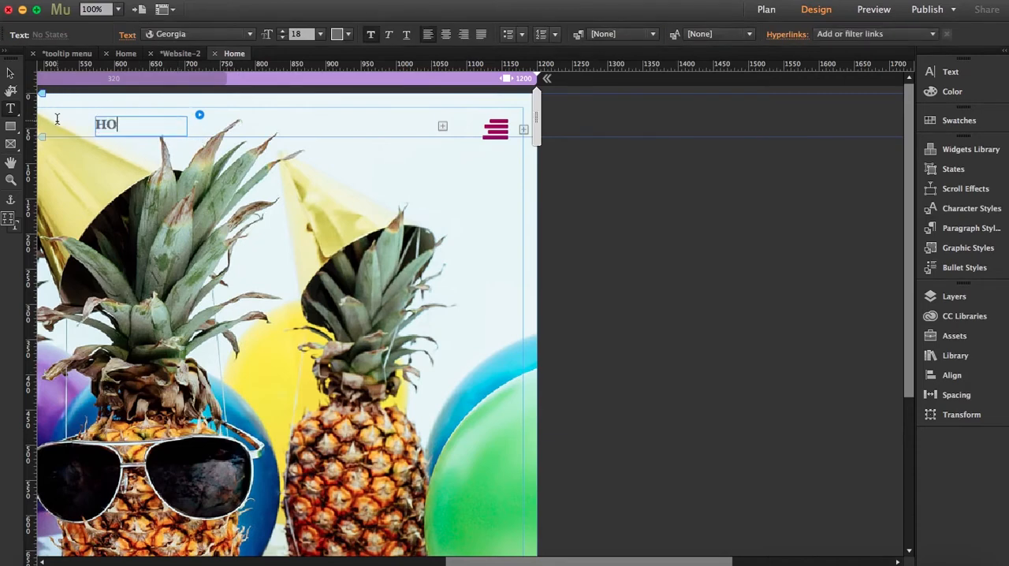
pyautogui.write('ME')
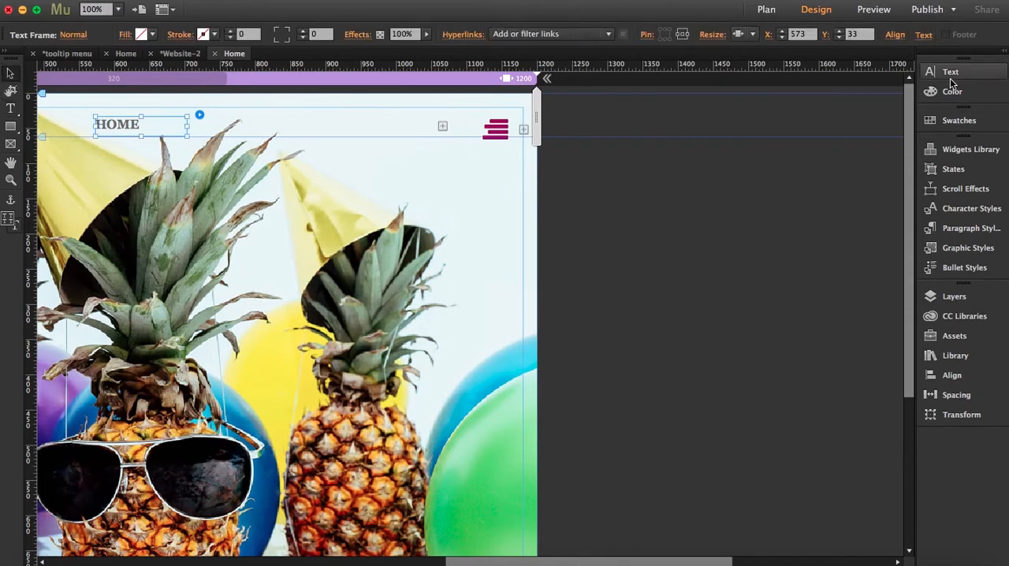
pyautogui.click(950, 71)
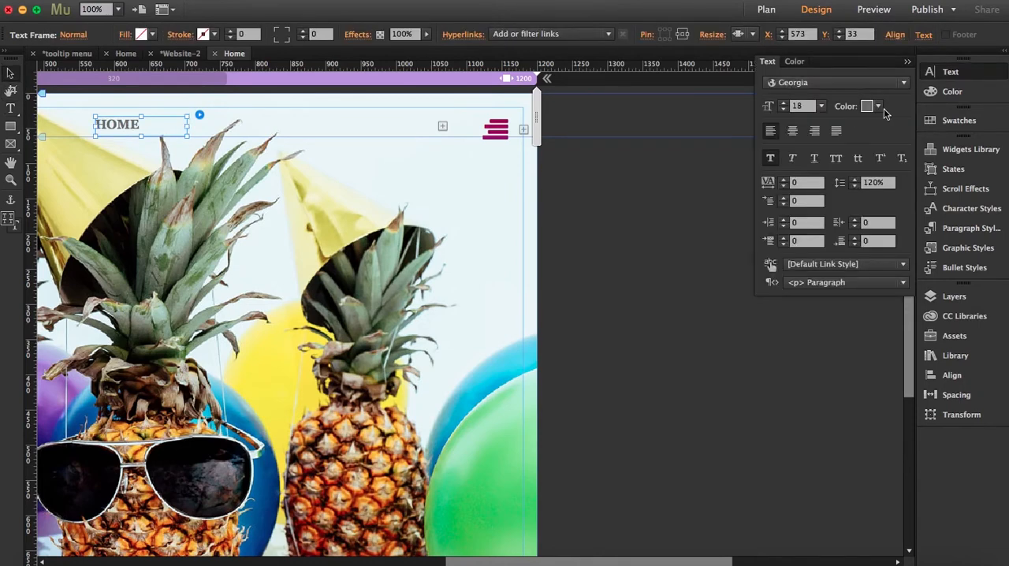
pyautogui.click(878, 106)
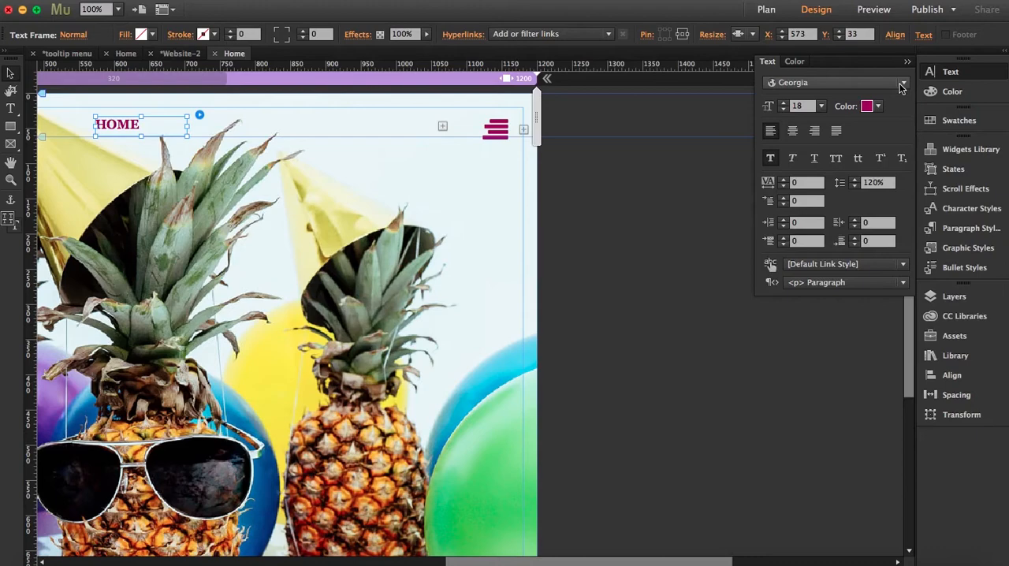
pyautogui.click(903, 82)
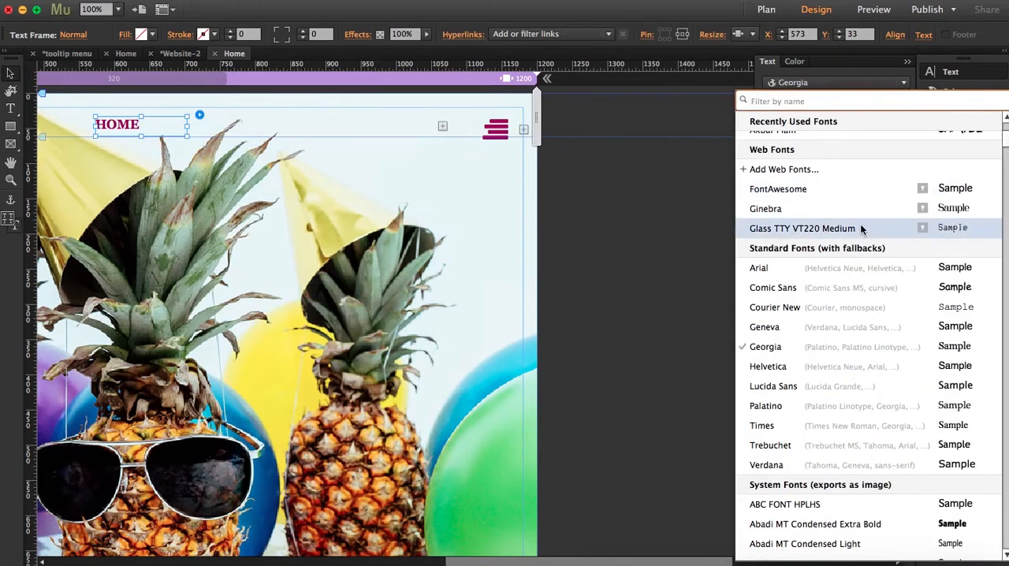
pyautogui.moveTo(863, 326)
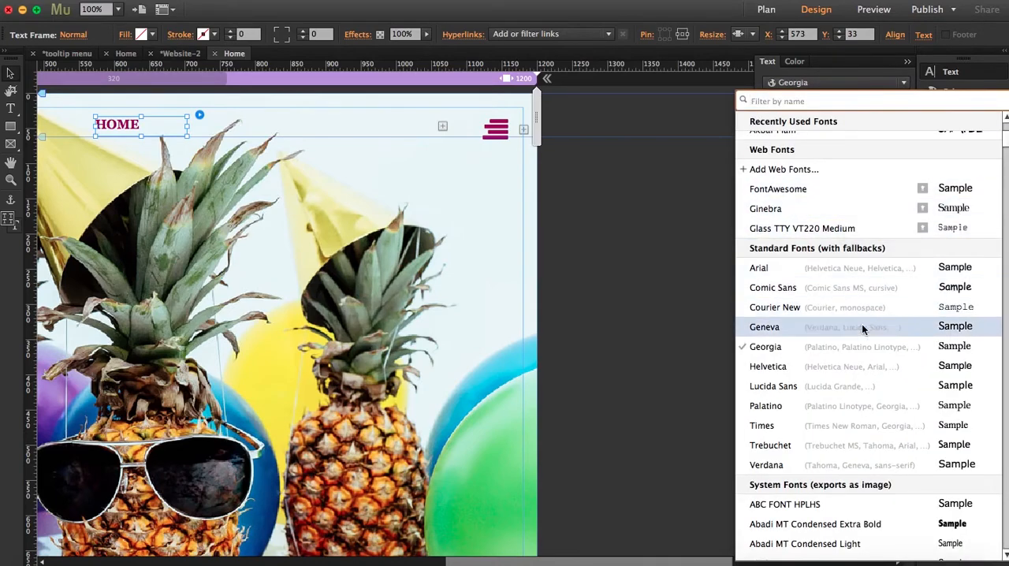
# Change the HOME heading's typeface to Abel at 24 pt.
pyautogui.scroll(-3)
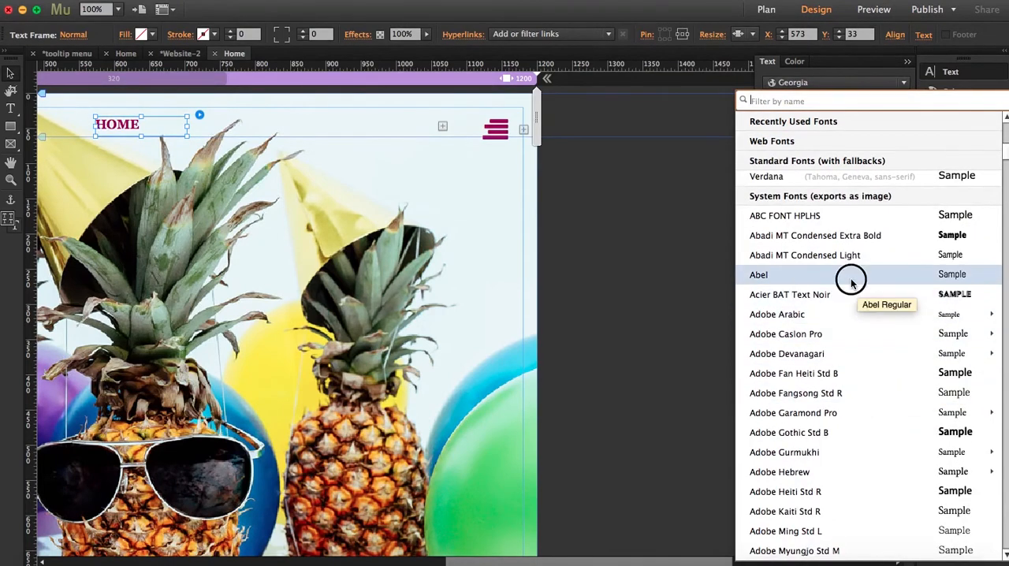
pyautogui.click(758, 273)
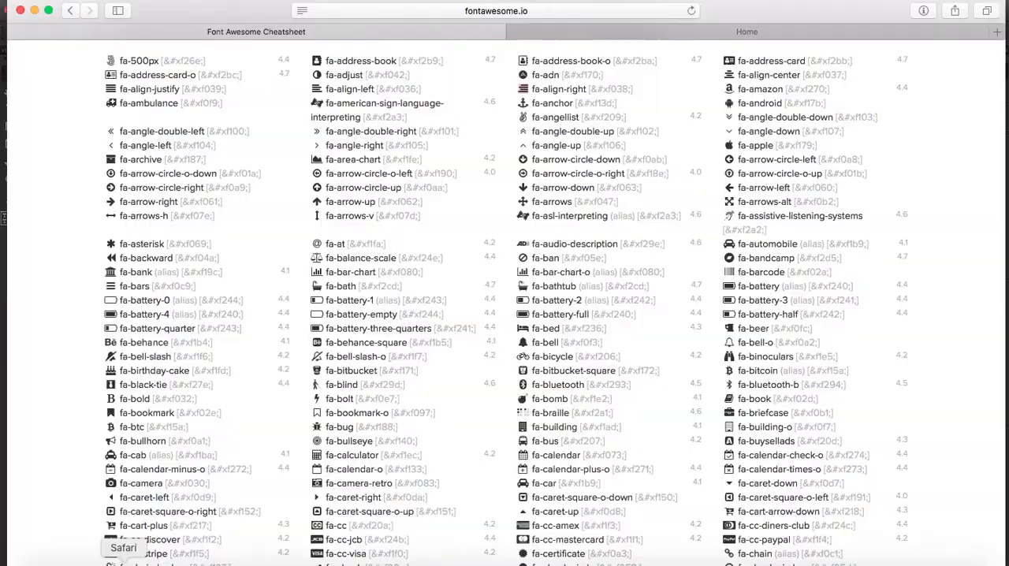
pyautogui.click(747, 32)
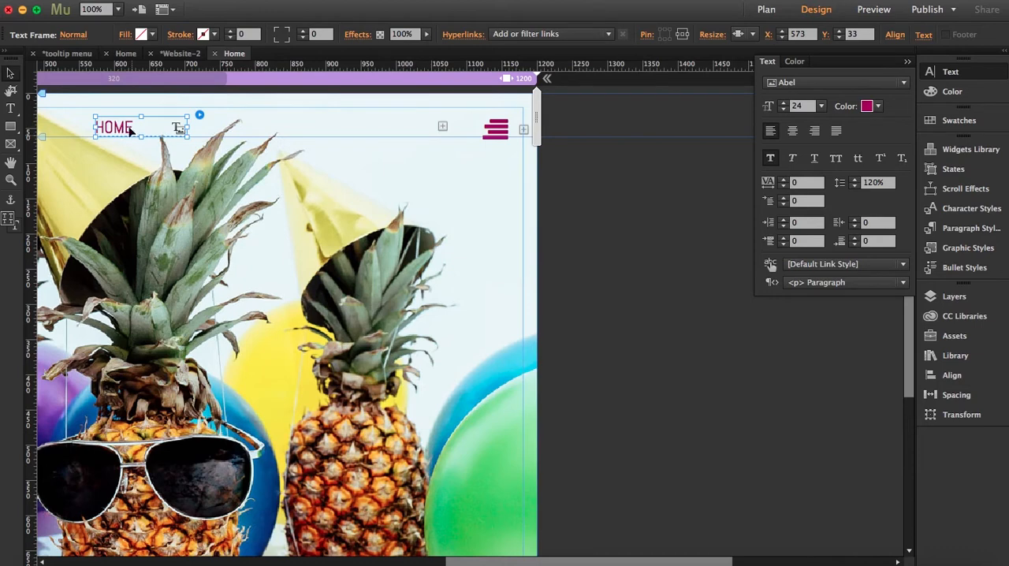
pyautogui.click(214, 34)
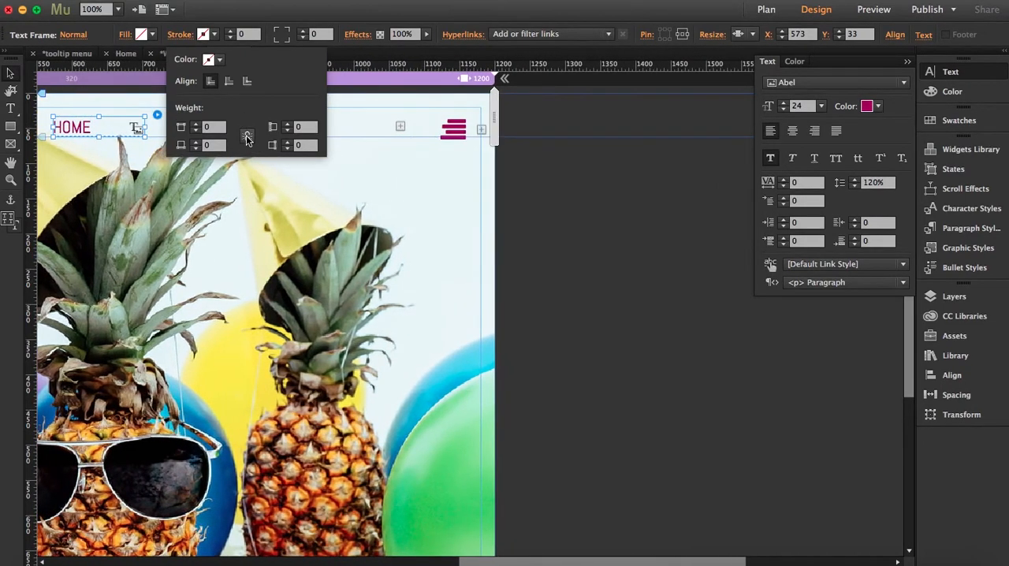
pyautogui.moveTo(180, 127)
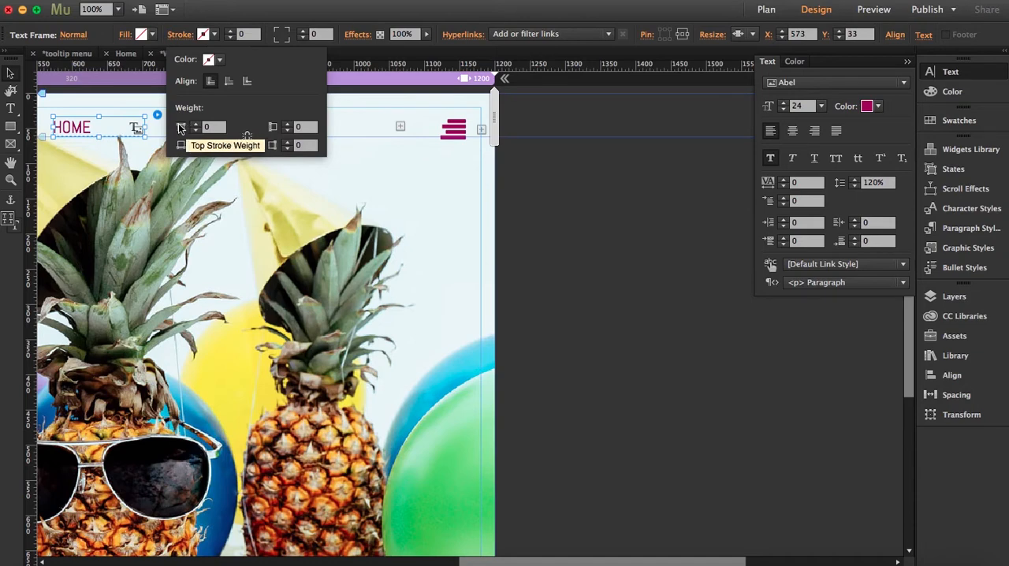
pyautogui.moveTo(276, 124)
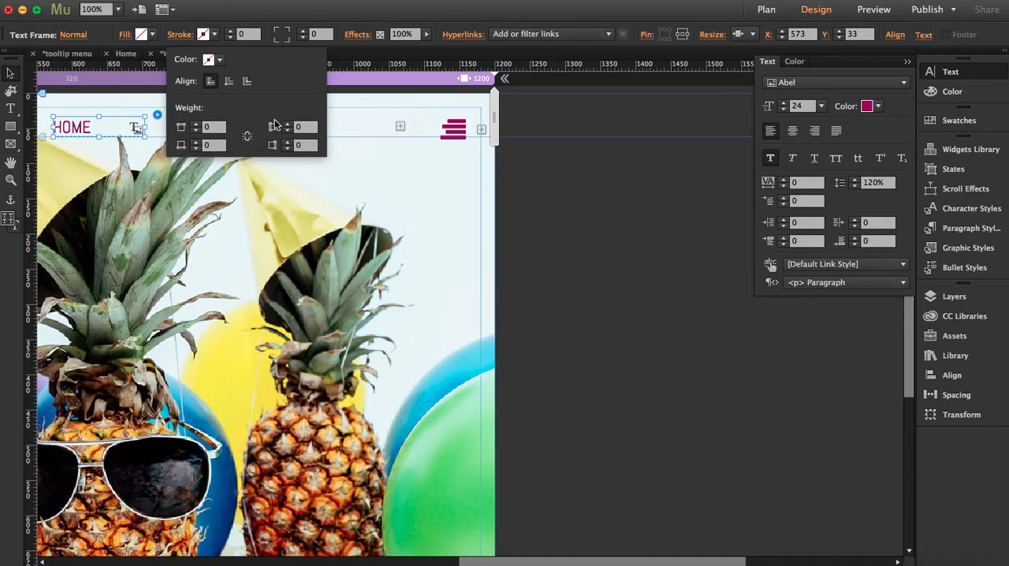
pyautogui.moveTo(292, 146)
pyautogui.write('2')
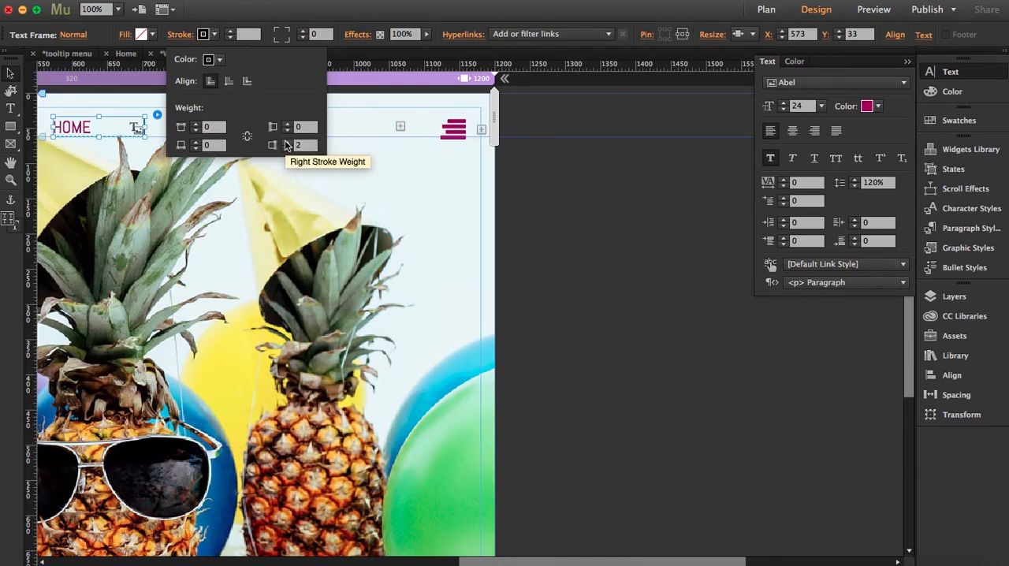
# Add a 2-pt magenta divider stroke on the HOME frame's right edge.
pyautogui.click(220, 60)
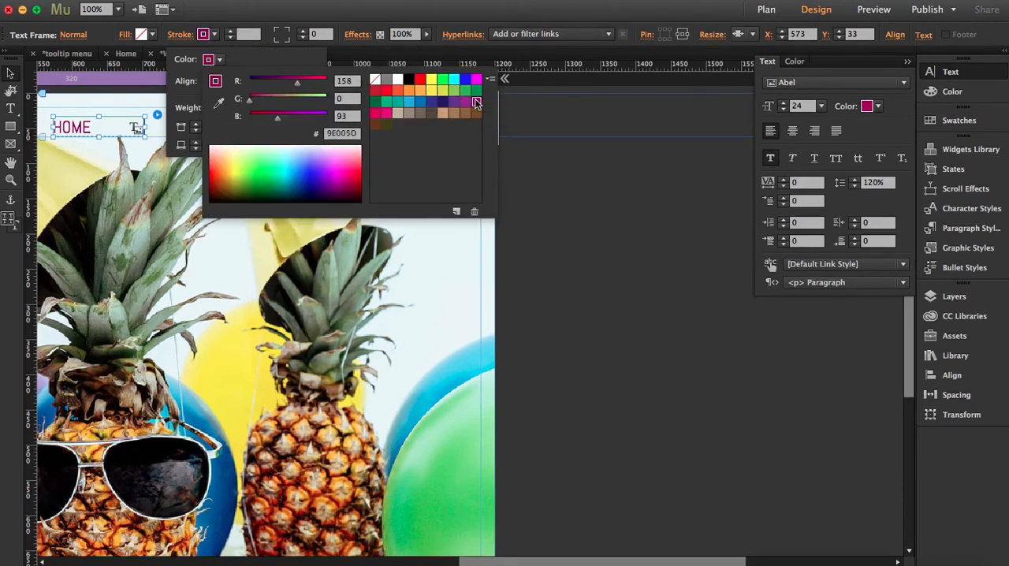
pyautogui.click(623, 209)
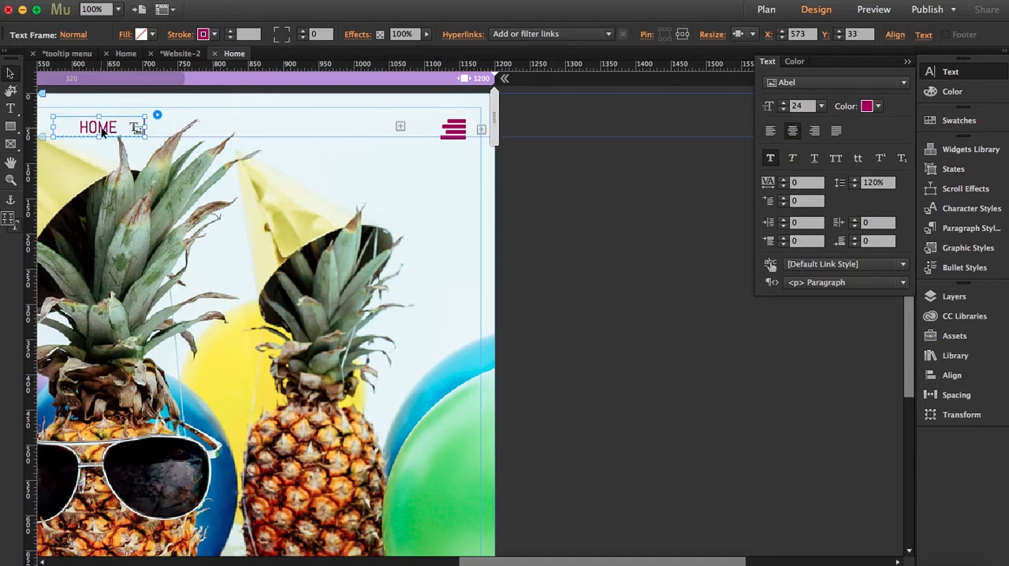
# Duplicate the HOME label twice to the right and rename the copies SERVICES and CONTACT.
pyautogui.moveTo(98, 126); pyautogui.dragTo(189, 127)
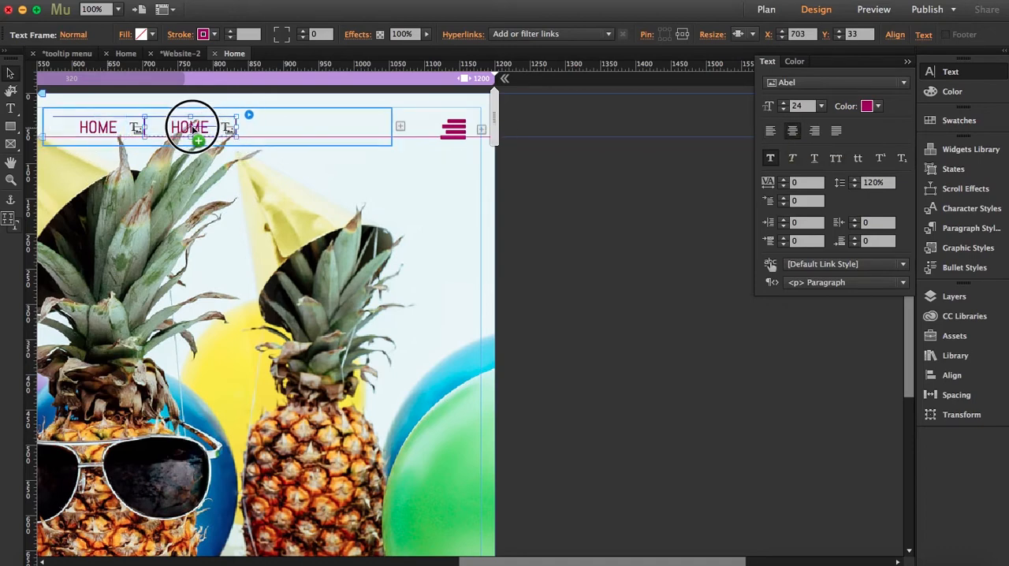
pyautogui.moveTo(189, 127); pyautogui.dragTo(281, 127)
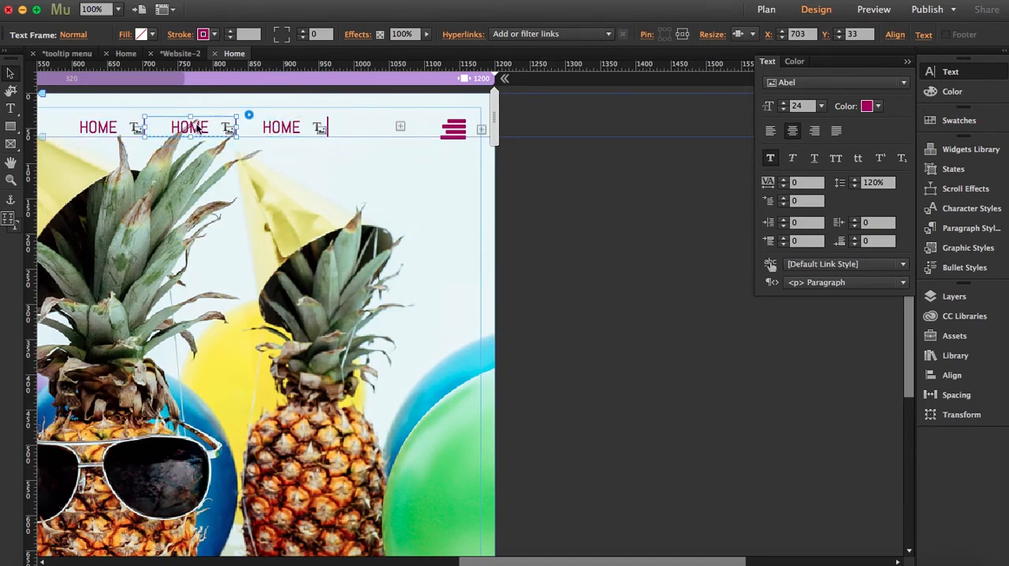
pyautogui.doubleClick(189, 127)
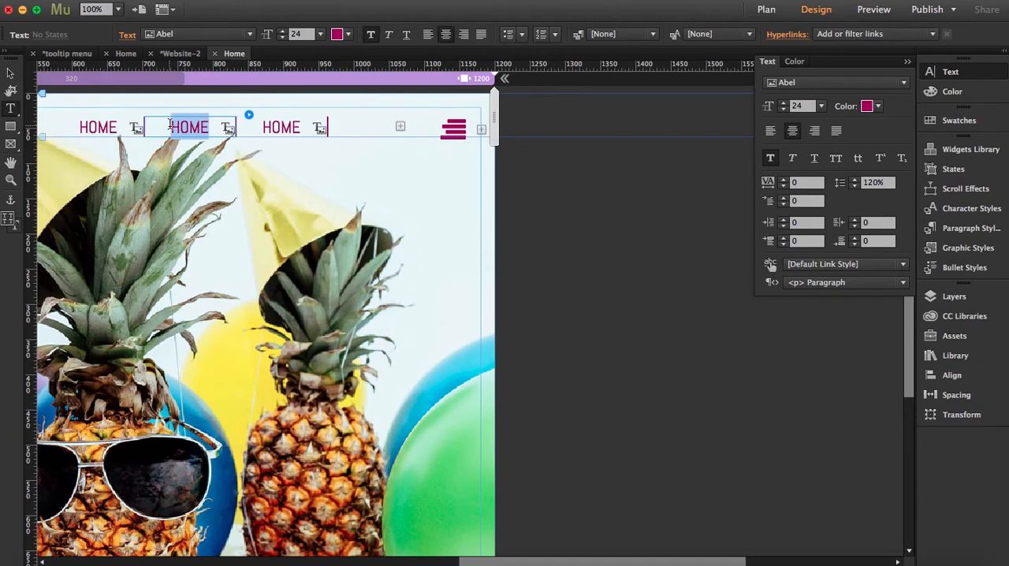
pyautogui.write('SERVICES')
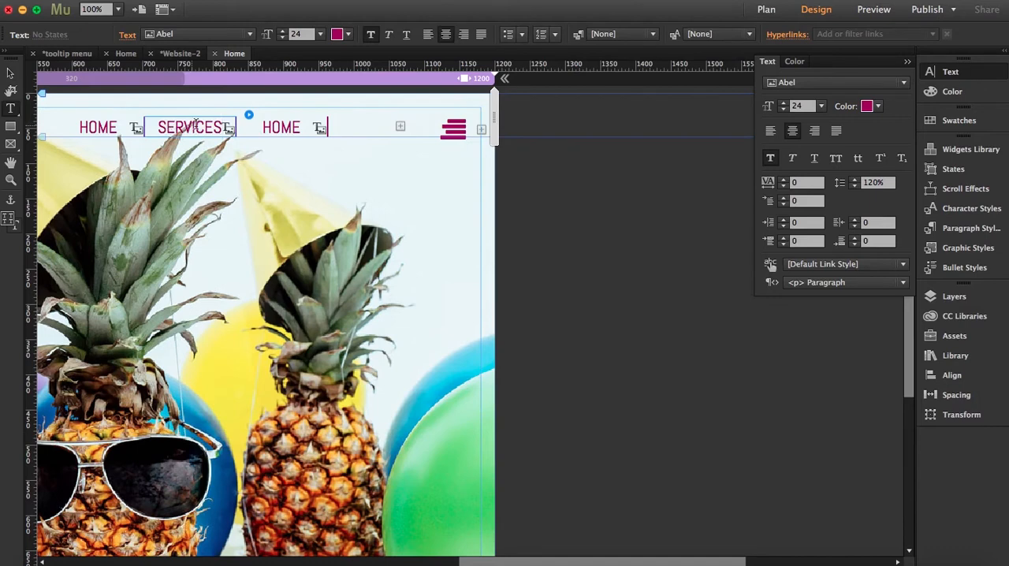
pyautogui.doubleClick(280, 127)
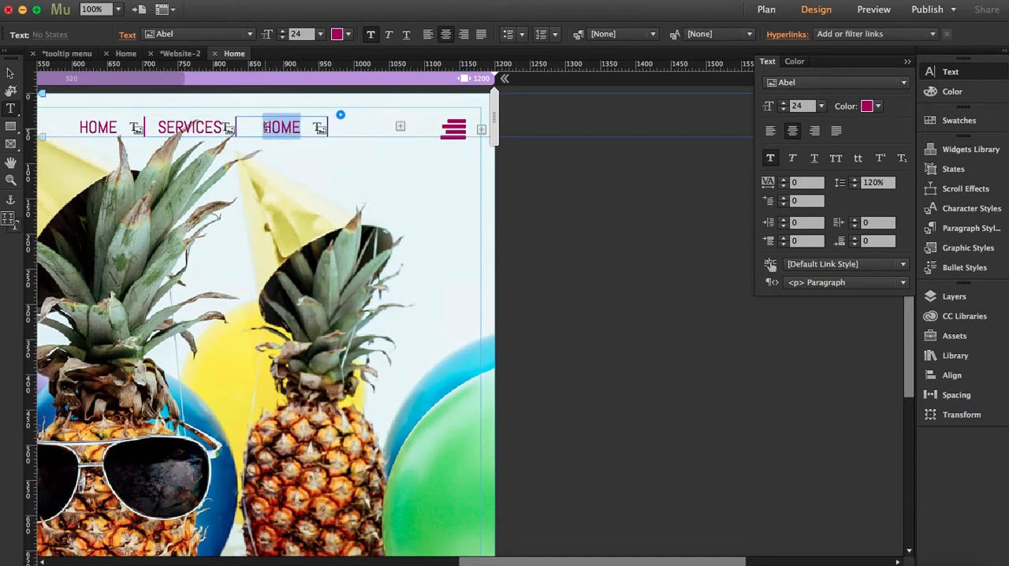
pyautogui.write('CONTACT')
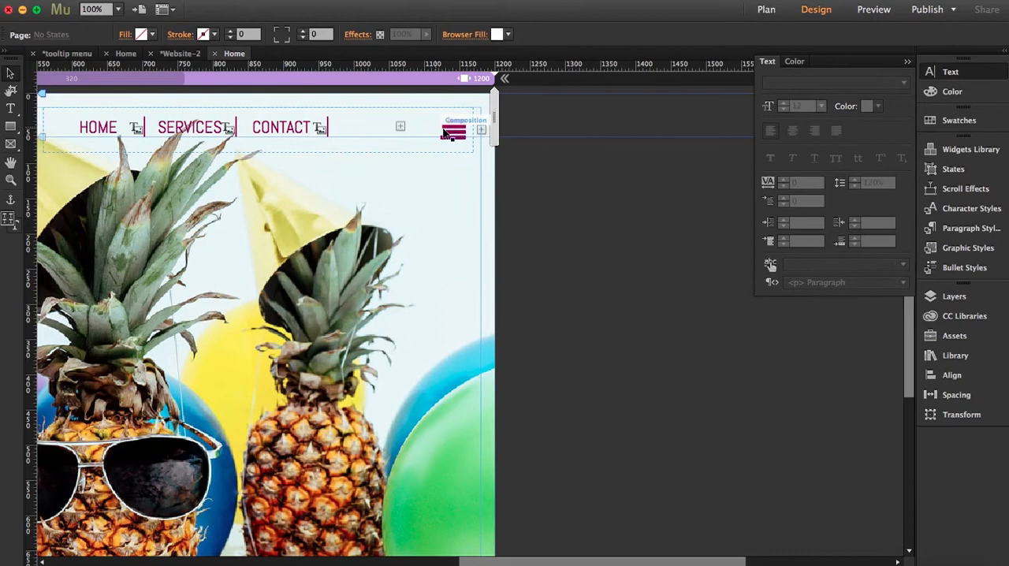
# Set the hamburger menu's Show Target and Hide Target to On Click, then preview the page in Safari.
pyautogui.click(453, 131)
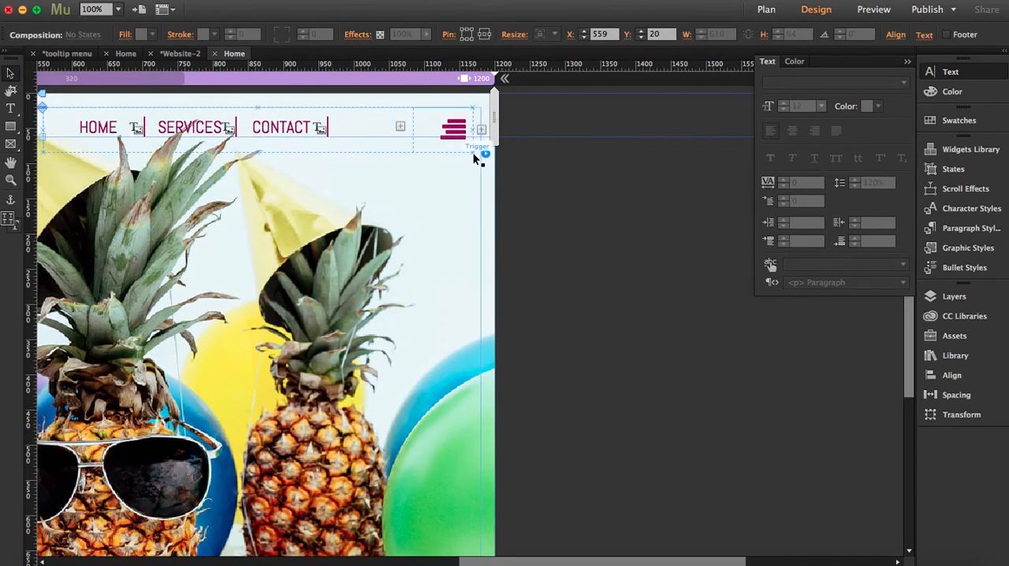
pyautogui.click(485, 154)
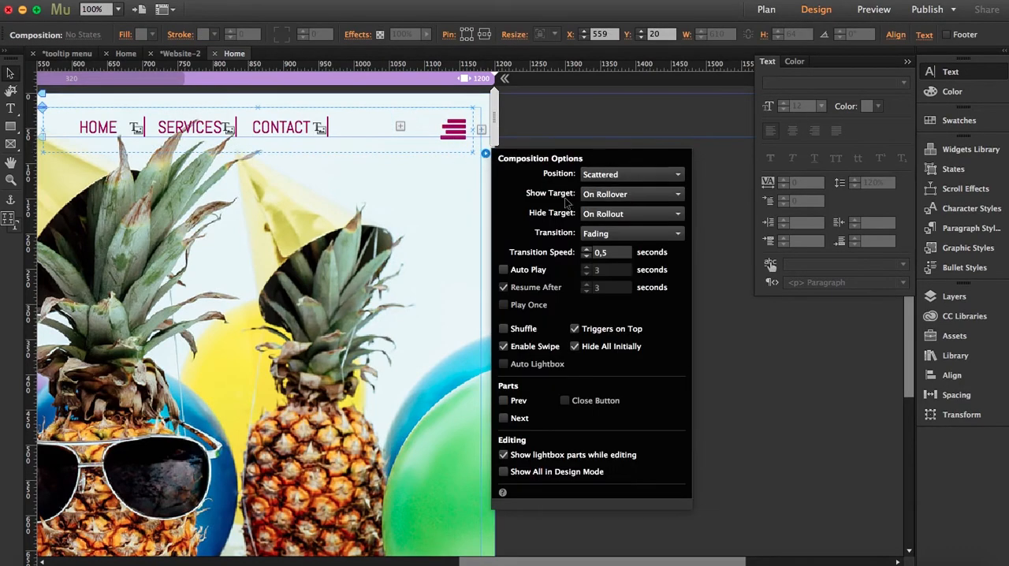
pyautogui.moveTo(541, 200)
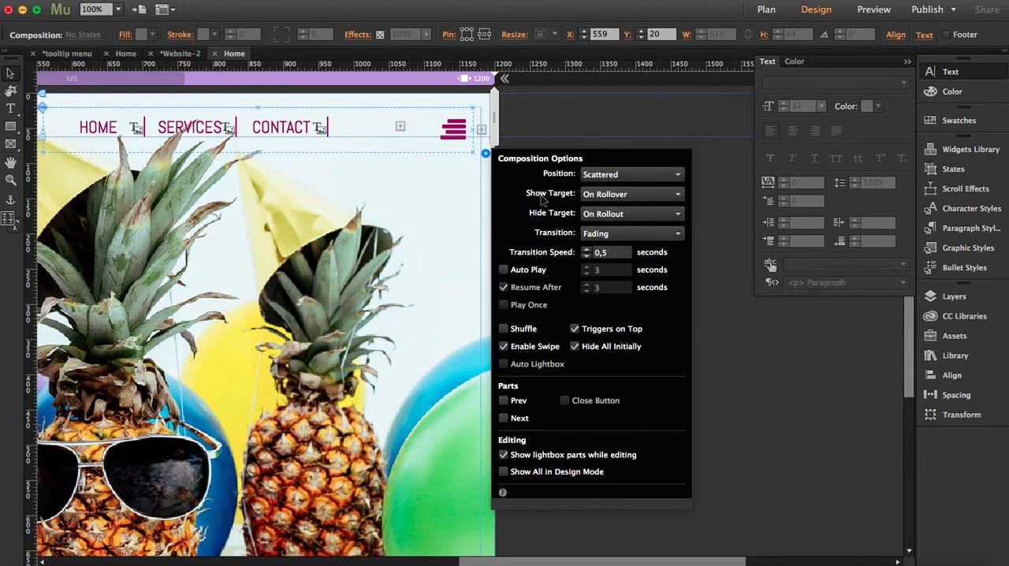
pyautogui.click(631, 194)
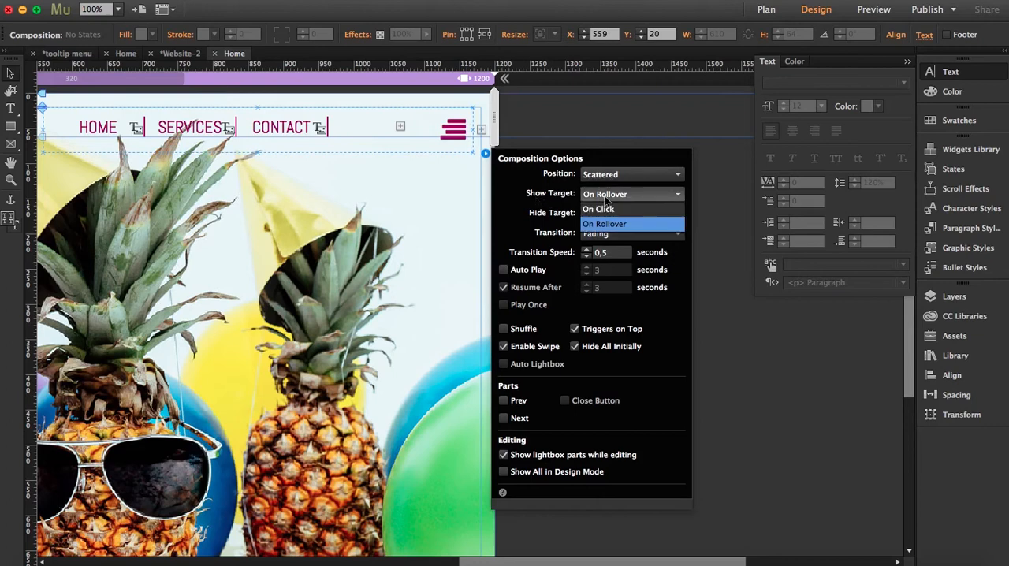
pyautogui.click(598, 209)
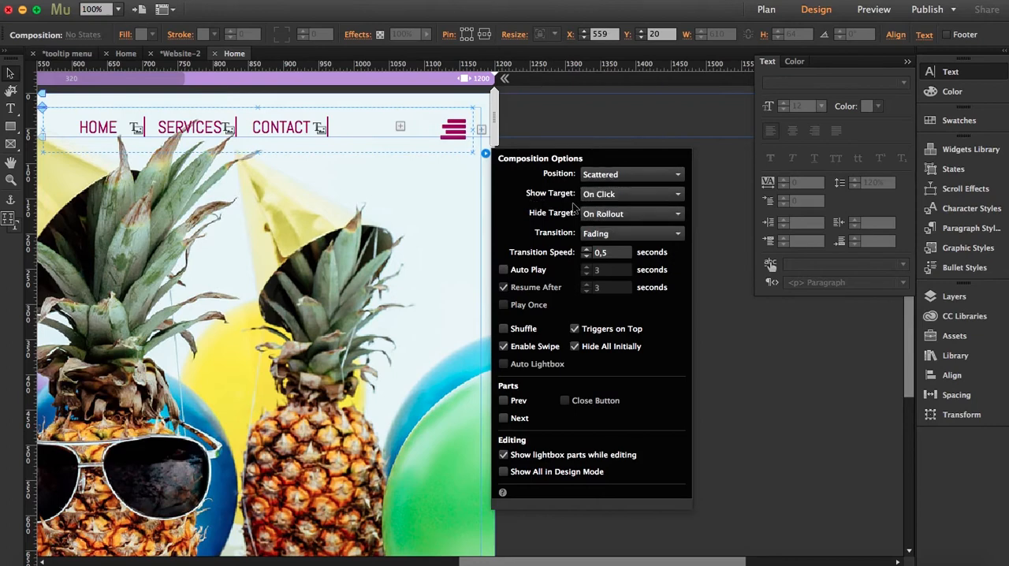
pyautogui.moveTo(631, 213)
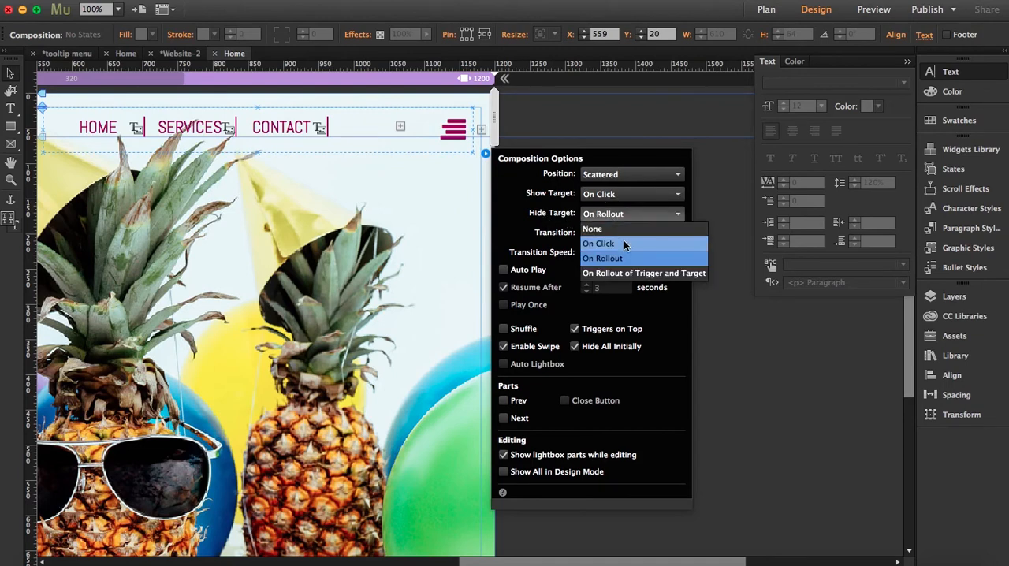
pyautogui.click(598, 243)
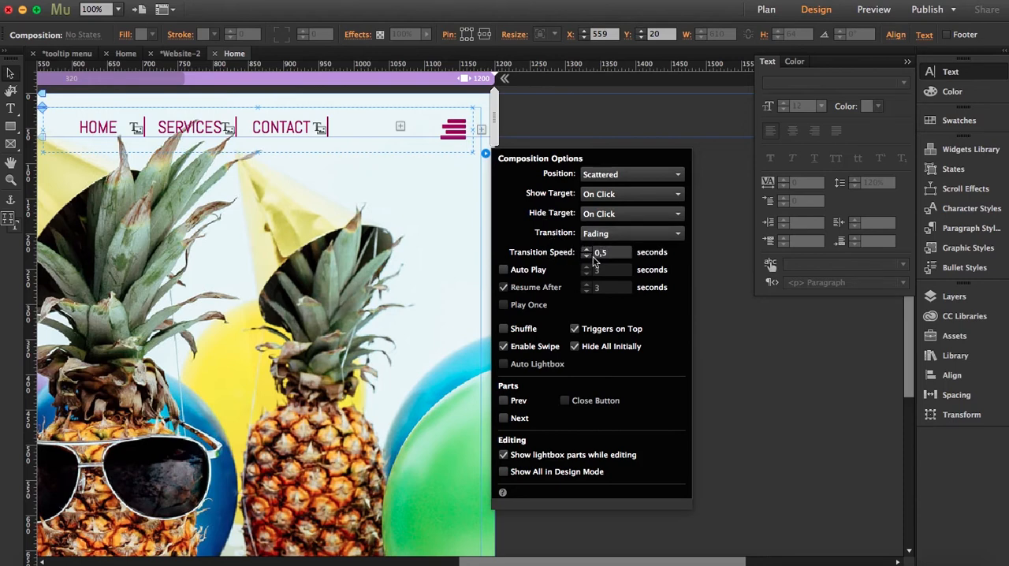
pyautogui.click(721, 365)
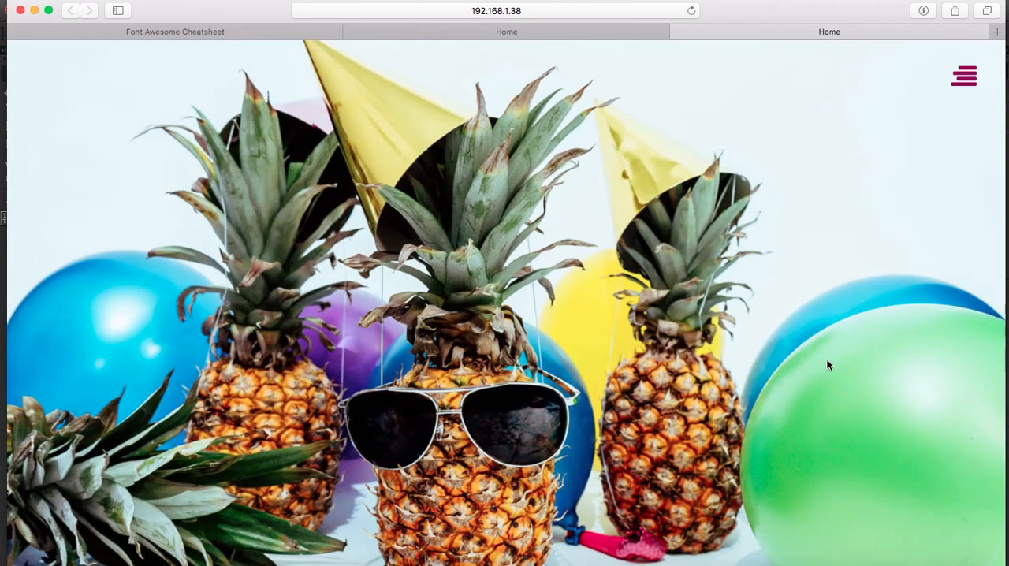
# Leave the Safari preview and return to the Adobe Muse Home page layout.
pyautogui.click(963, 76)
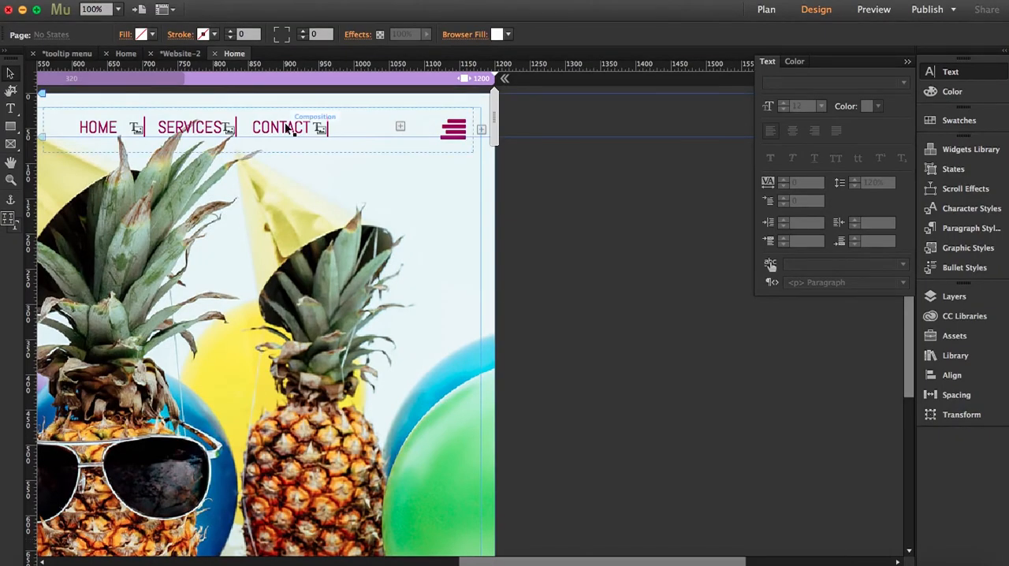
# Shift the HOME | SERVICES | CONTACT links toward the hamburger, preview in Safari, and return to Muse.
pyautogui.click(315, 128)
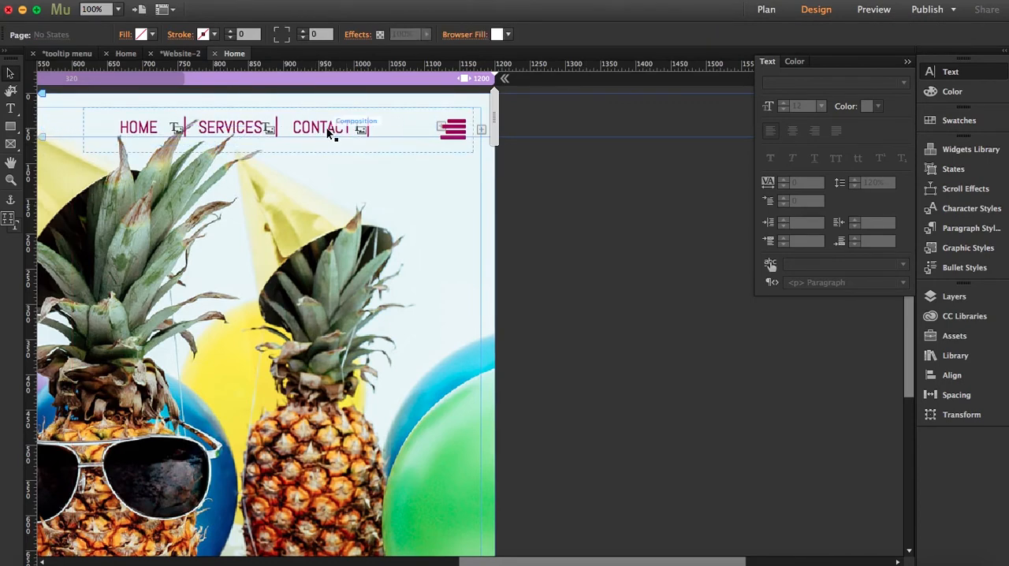
pyautogui.click(319, 127)
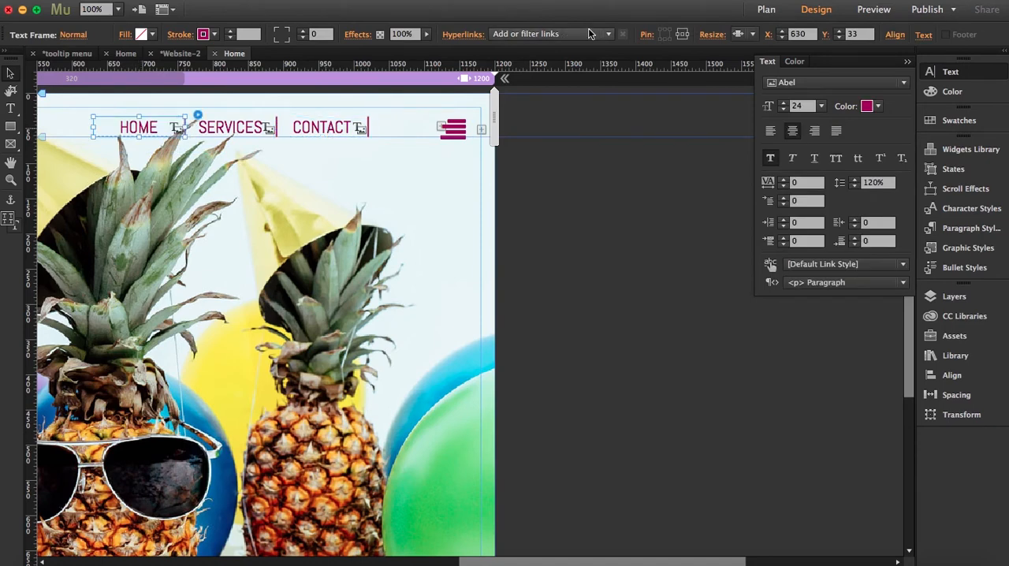
pyautogui.click(550, 33)
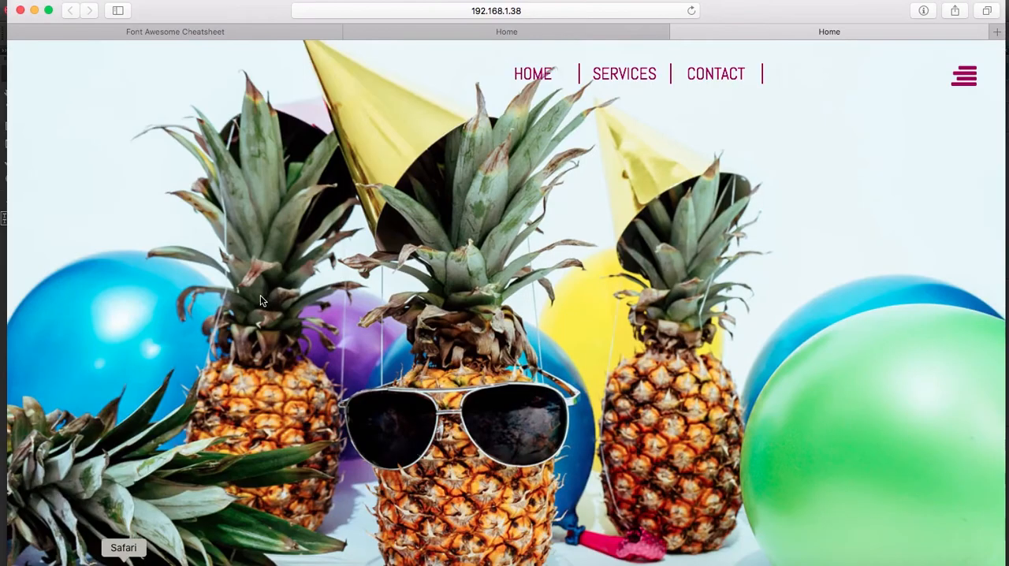
pyautogui.click(175, 31)
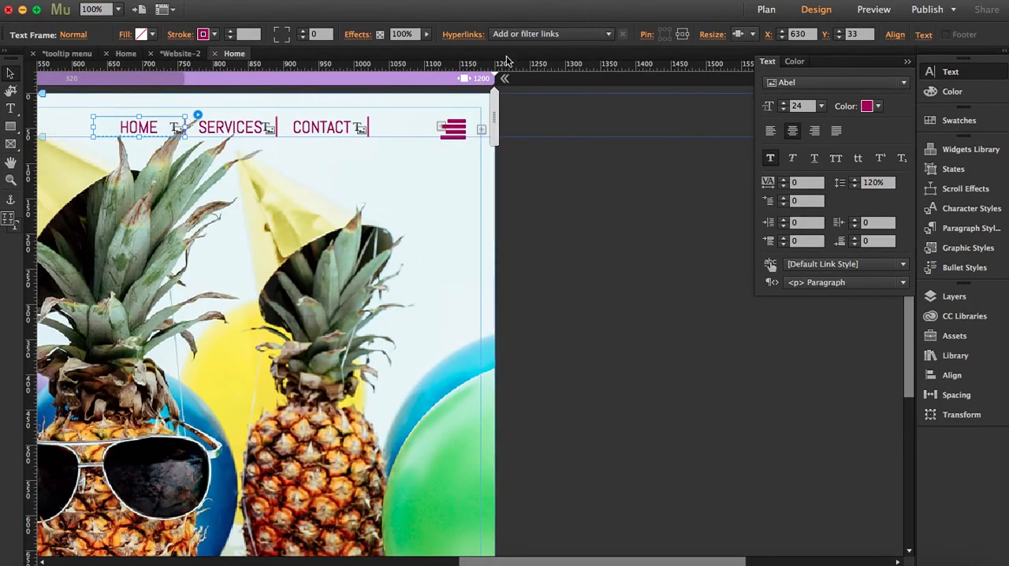
# Link the HOME label to the Font Awesome cheatsheet URL and preview the page in the browser.
pyautogui.click(548, 33)
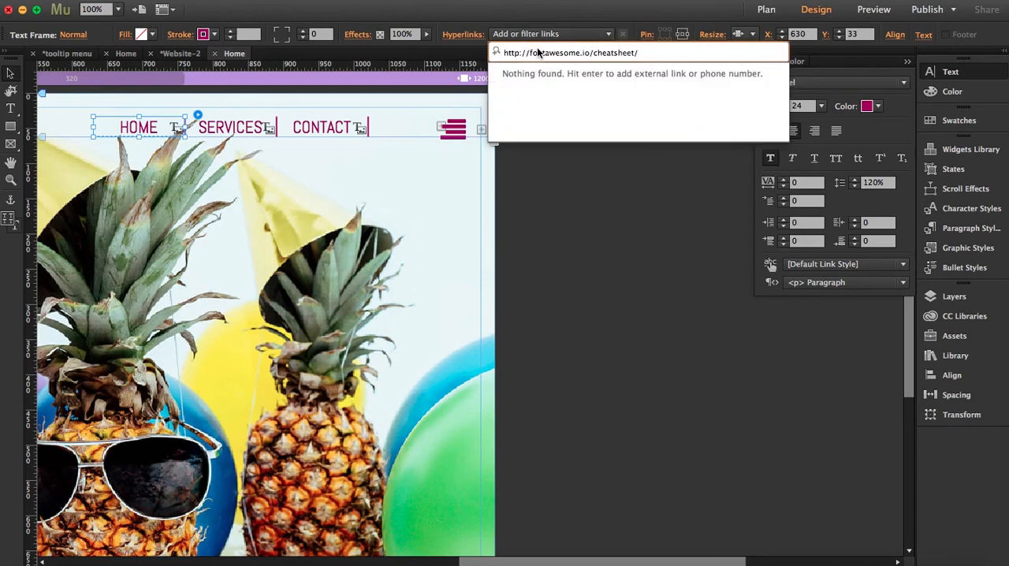
pyautogui.press('enter')
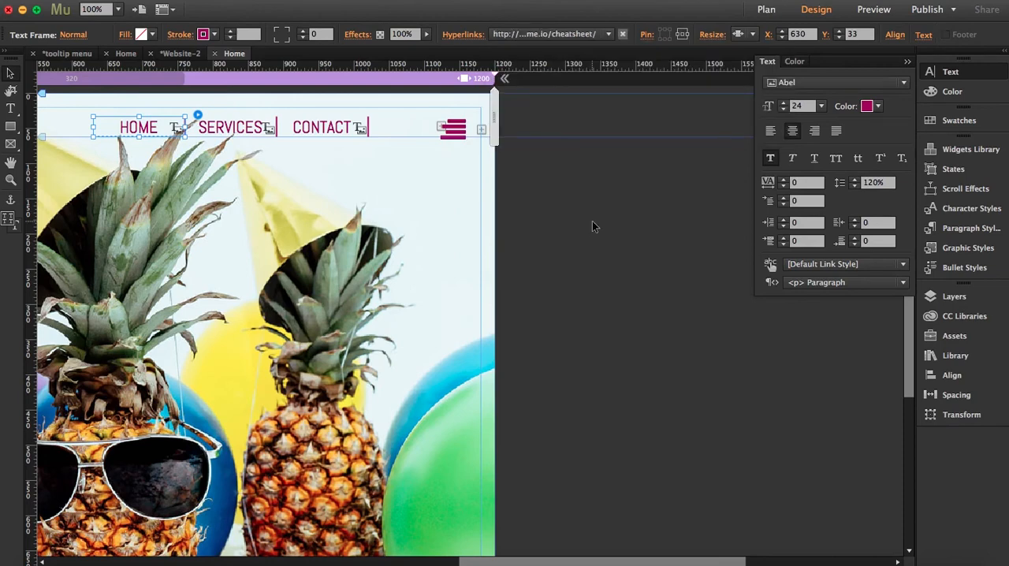
pyautogui.click(873, 9)
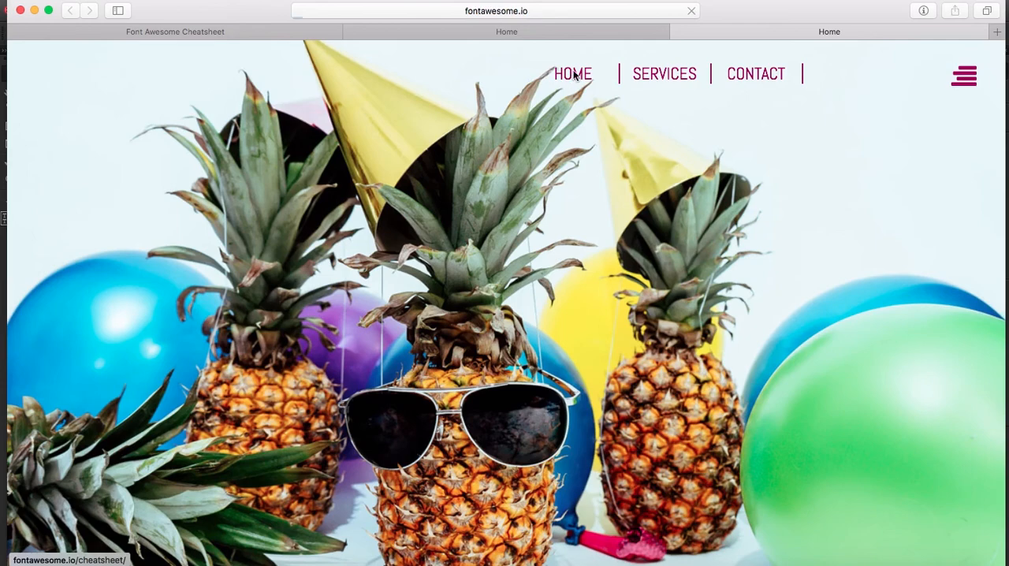
# Stop the fontawesome.io page from loading, then click the magenta hamburger to hide the menu links.
pyautogui.click(828, 31)
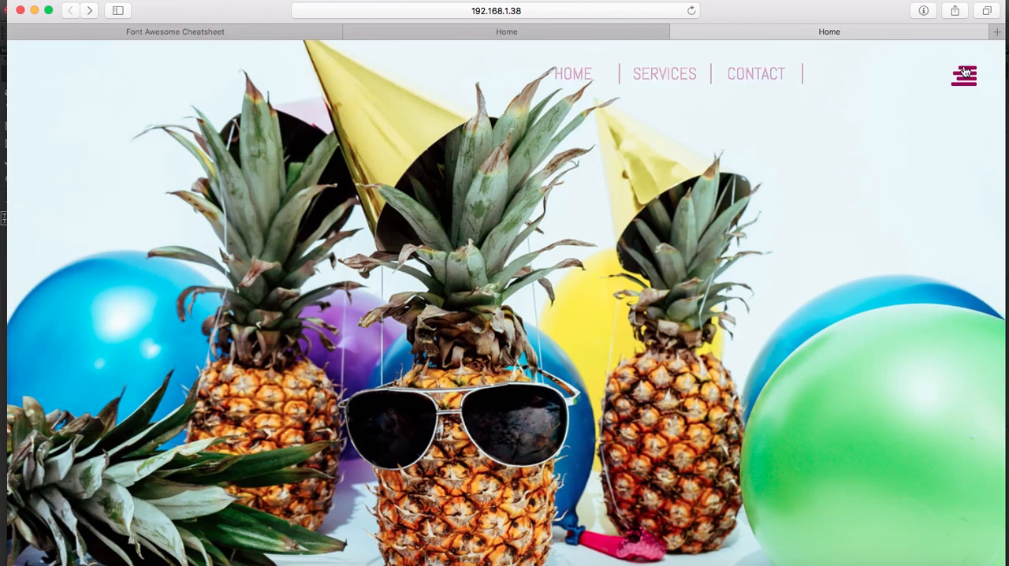
pyautogui.click(963, 75)
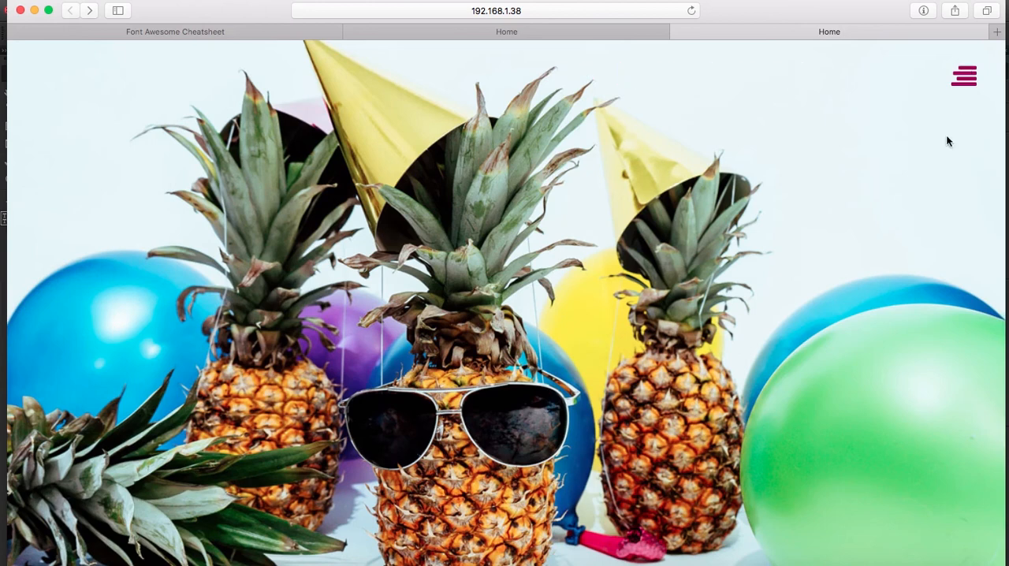